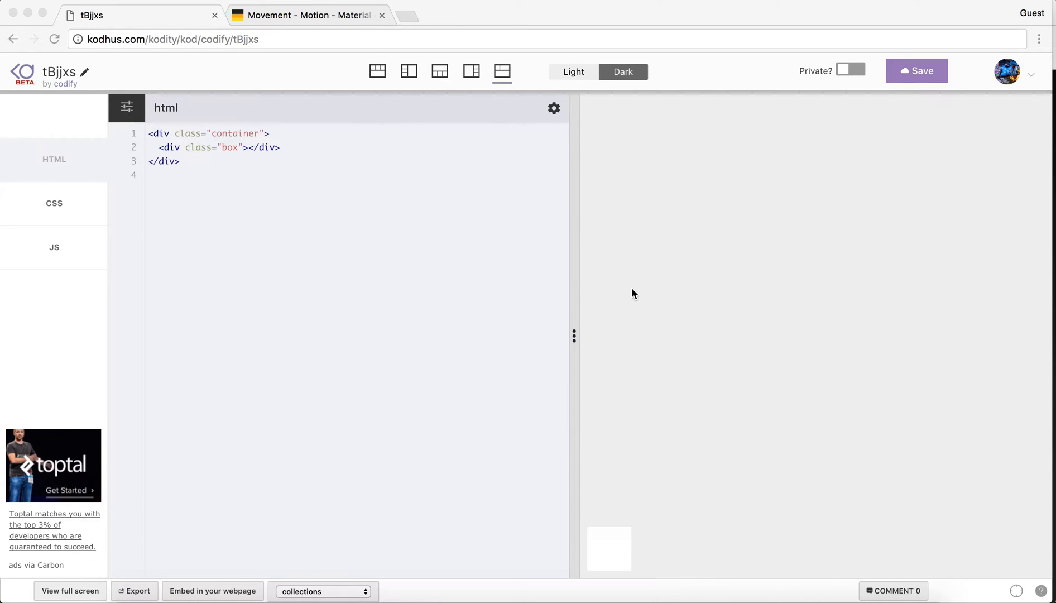
mouse_move(608, 548)
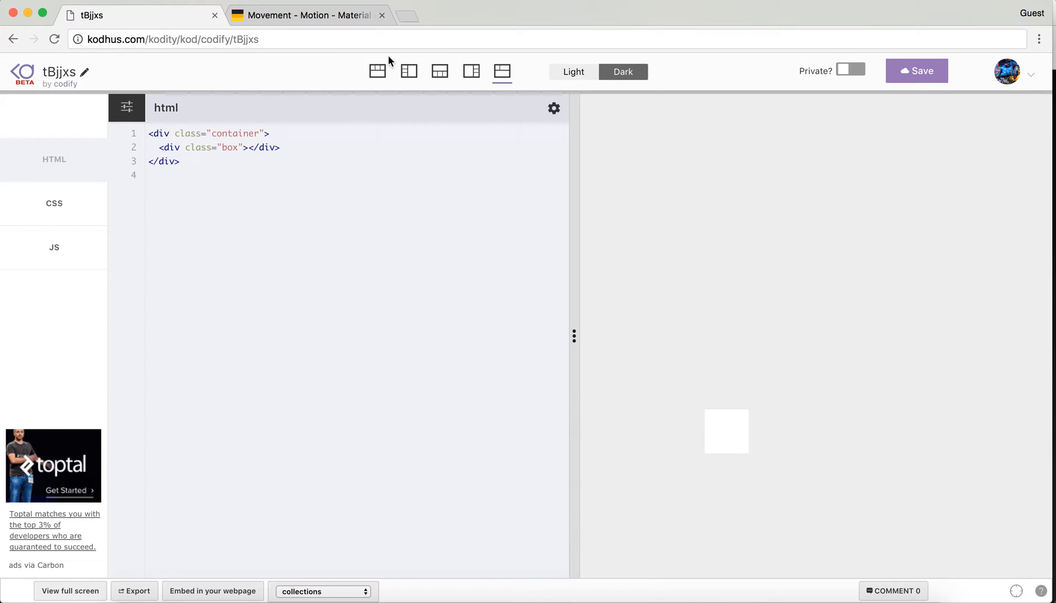
Step: Read through the Arc upward and Arc downward sections on the material.io Movement page
click(307, 15)
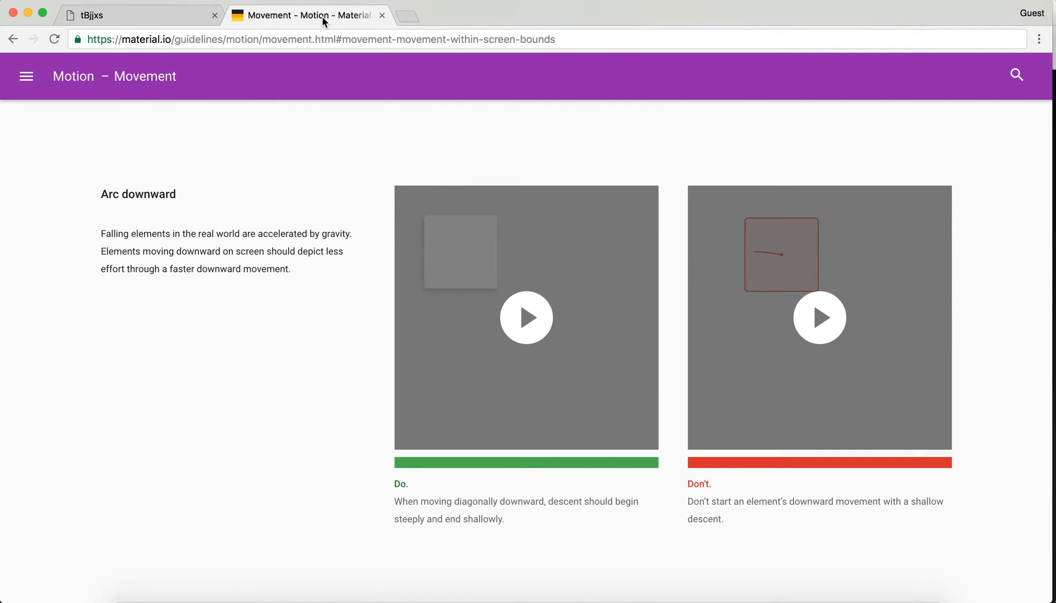
mouse_move(443, 304)
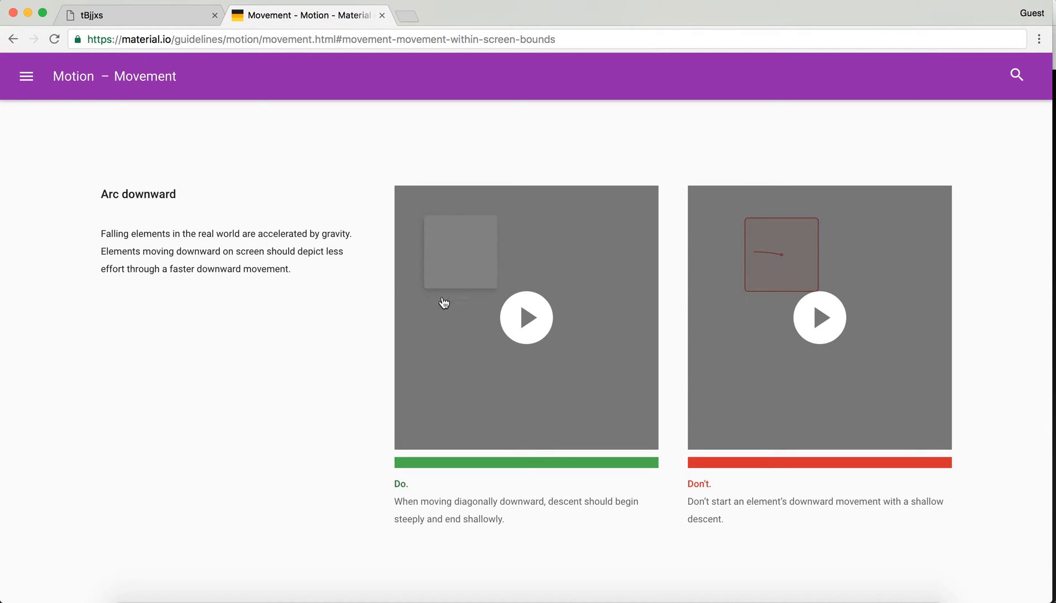
mouse_move(329, 362)
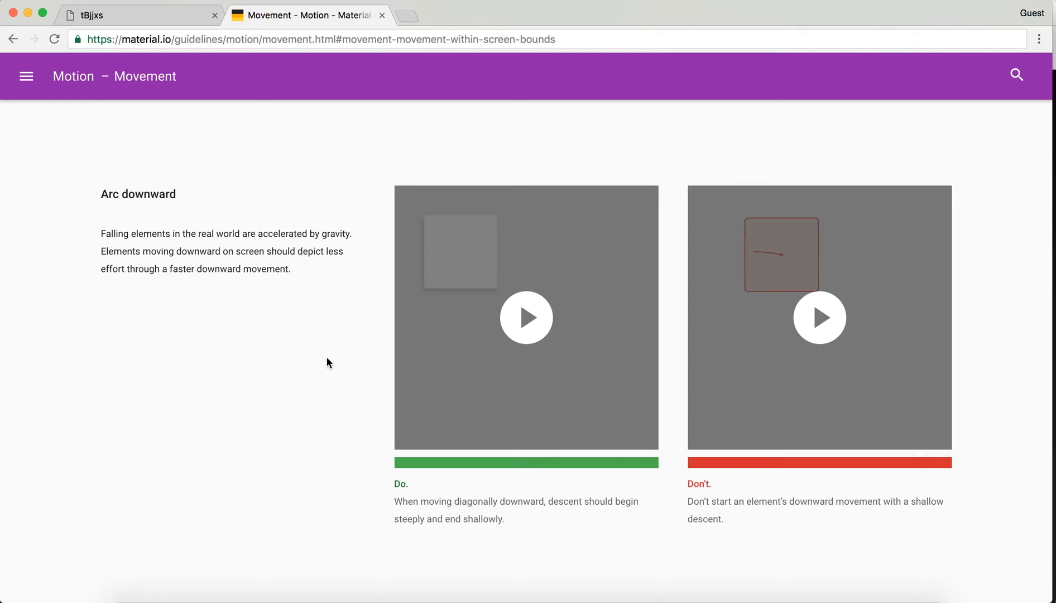
mouse_move(330, 313)
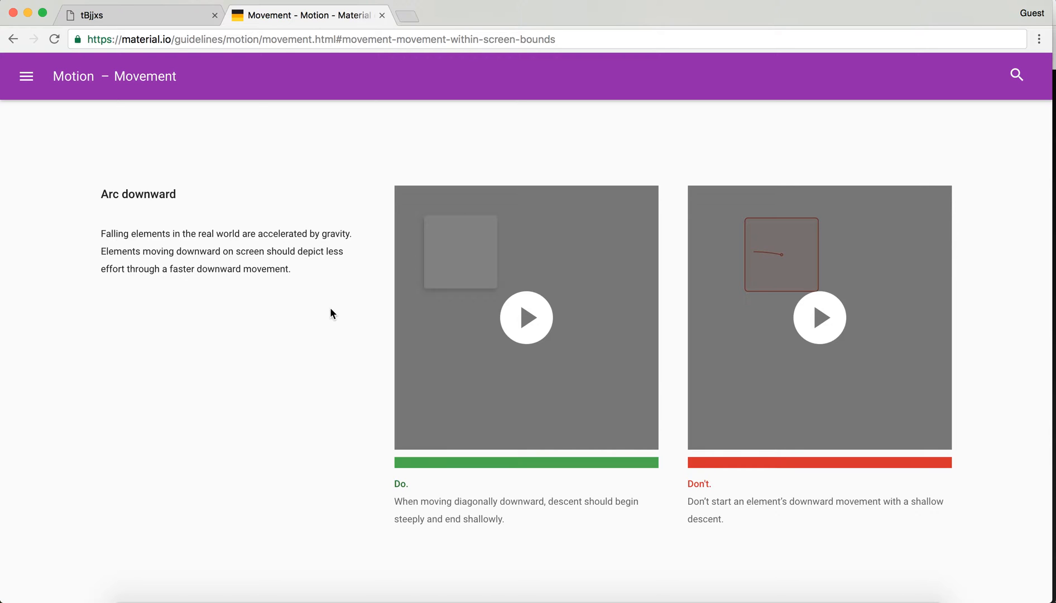
scroll(down, 3)
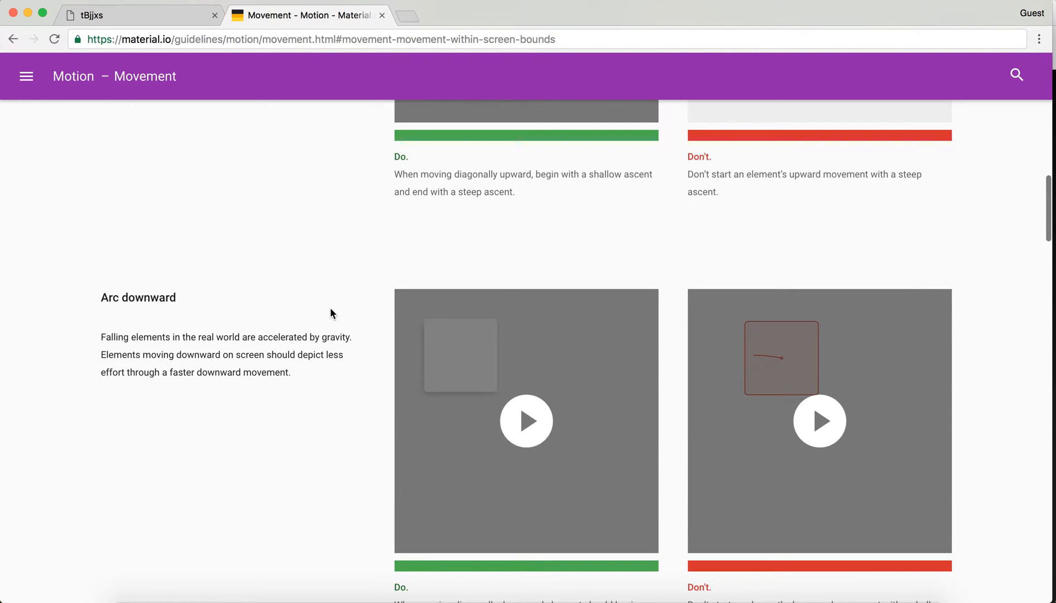
scroll(down, 3)
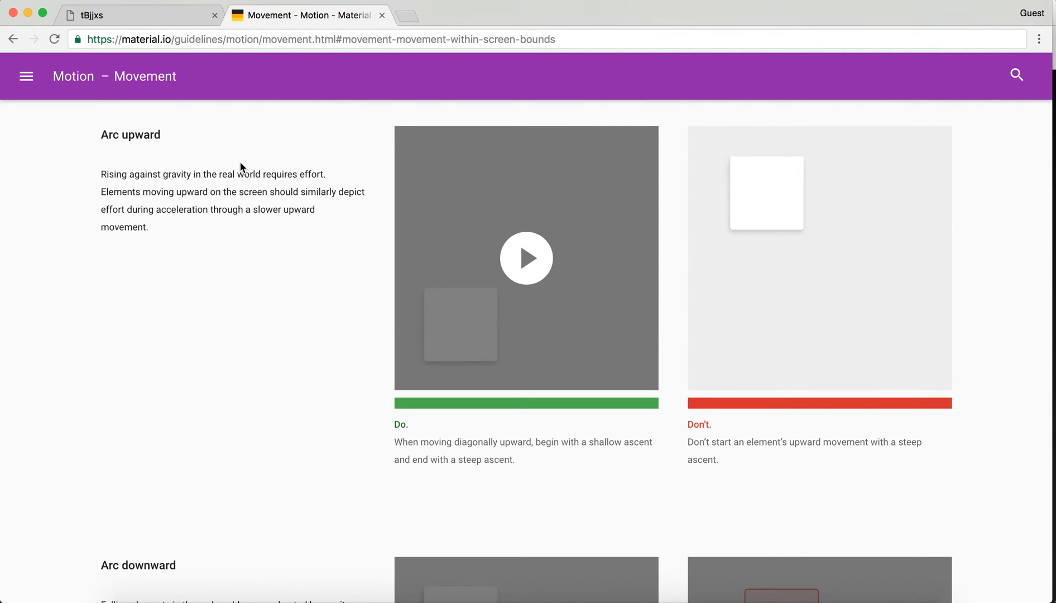
scroll(down, 3)
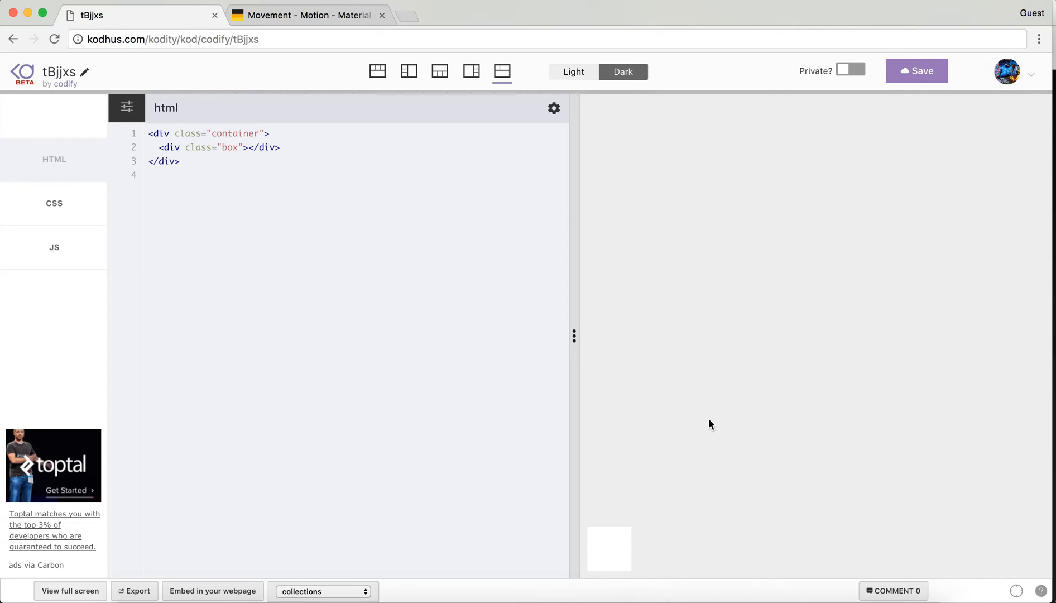
Step: Play the incorrect downward-arc 'Don't' video on the material.io page
click(307, 15)
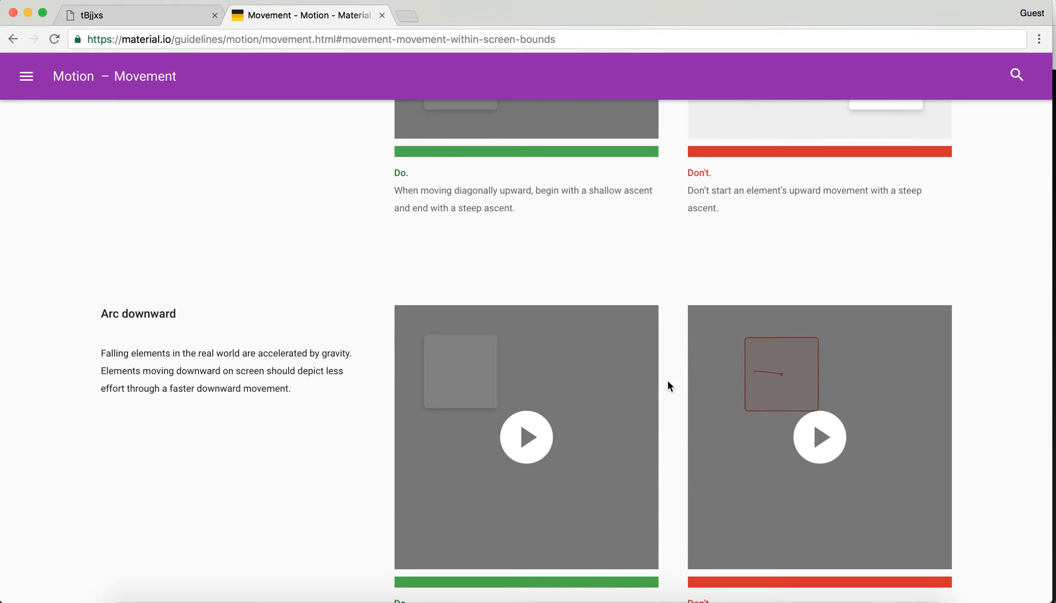
click(819, 435)
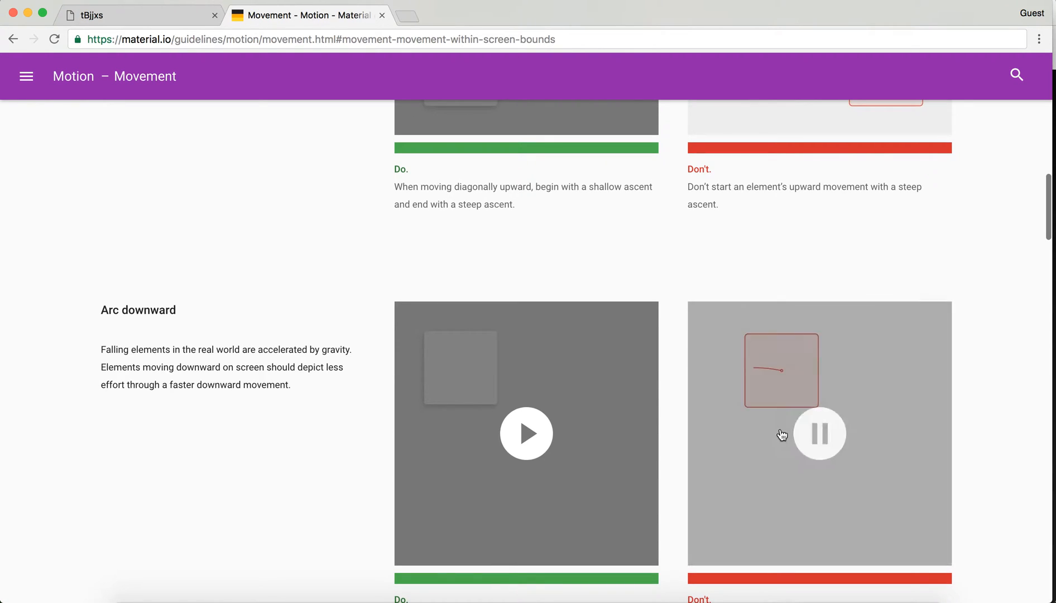
scroll(down, 3)
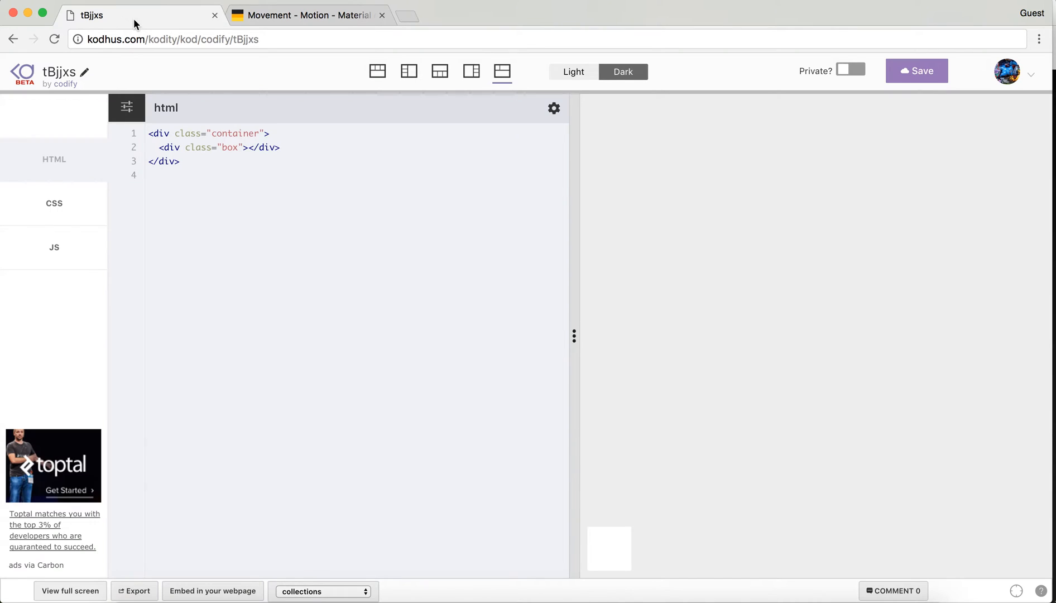
mouse_move(609, 556)
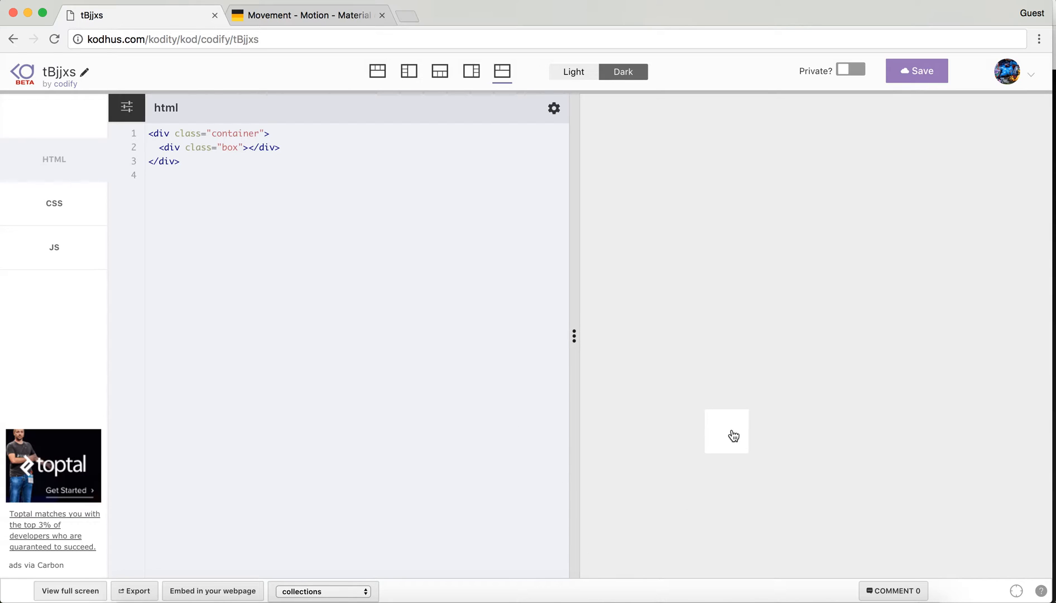
Step: Review the toggle script and CSS rules, then replay the box dropping and rising along its arc
click(54, 246)
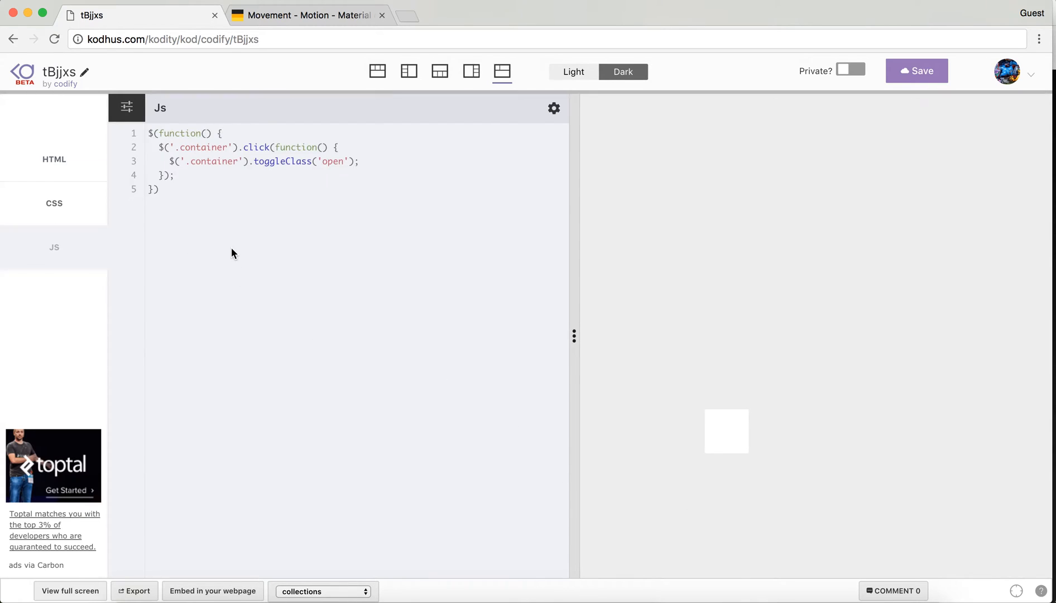
mouse_move(54, 203)
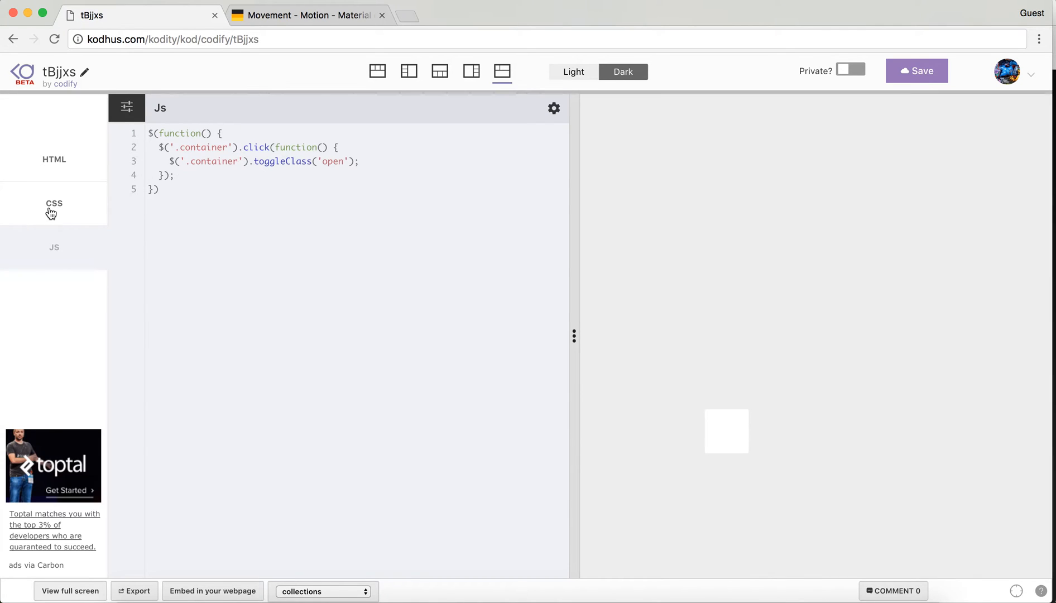
click(53, 203)
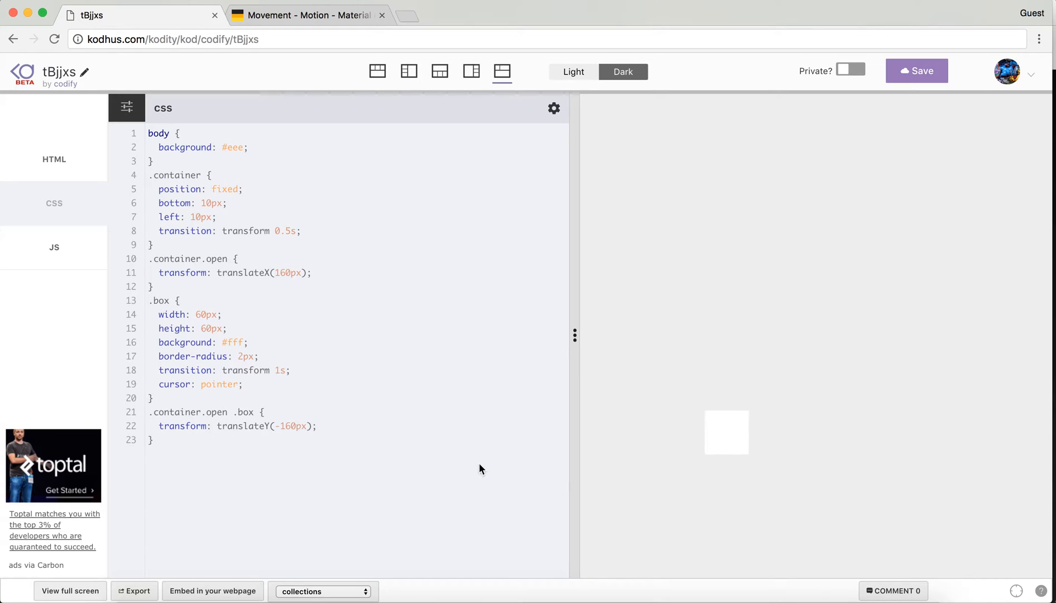
mouse_move(732, 444)
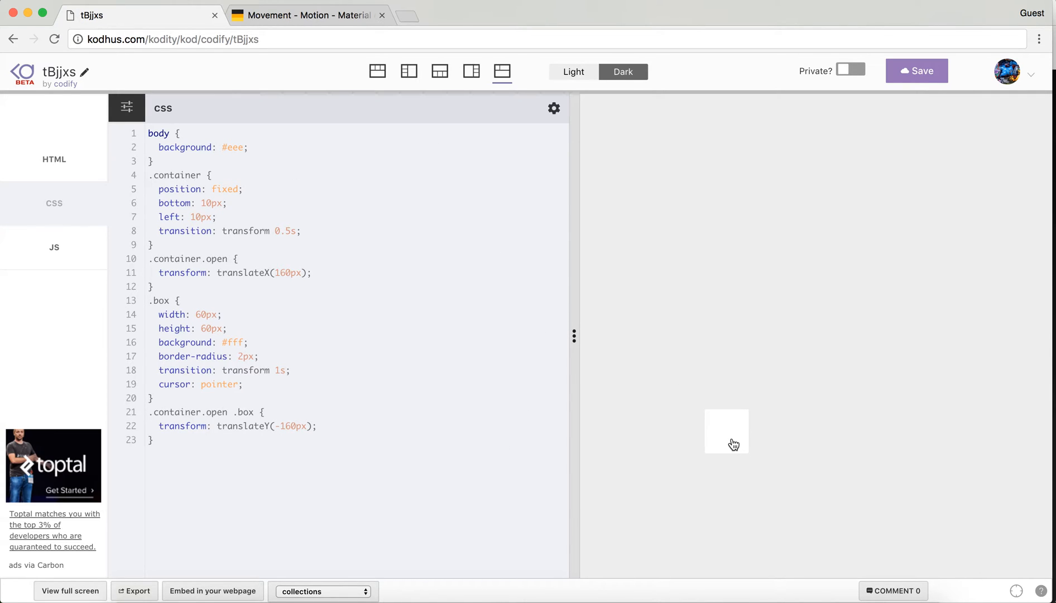
mouse_move(731, 442)
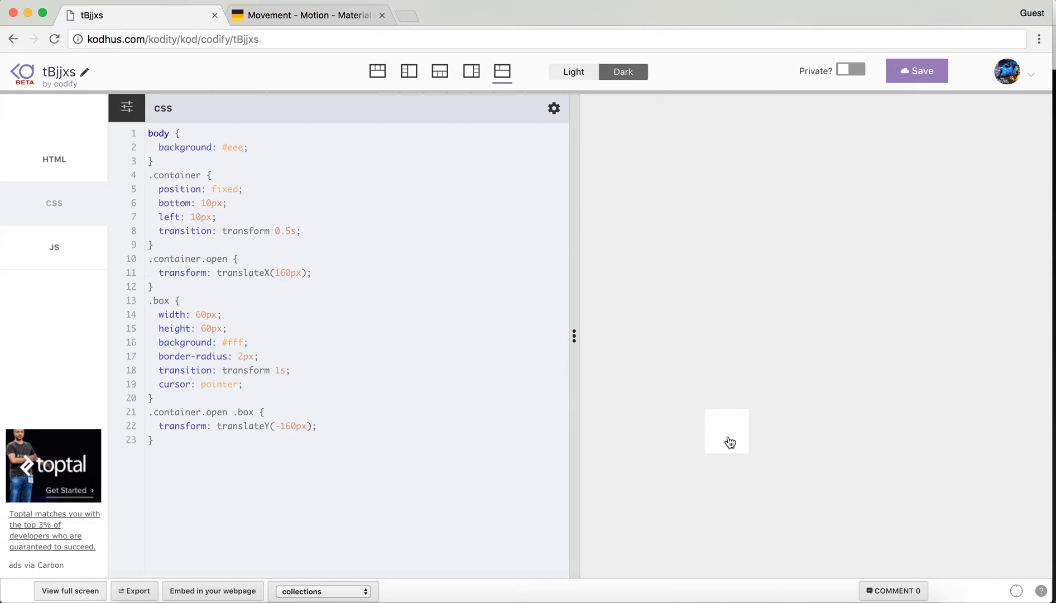
click(726, 431)
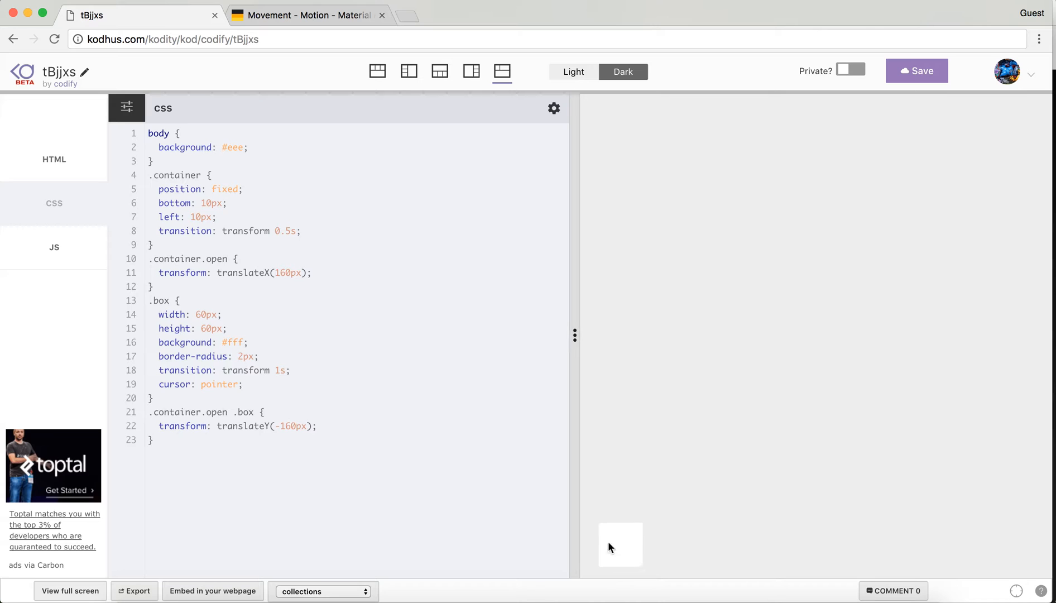
click(619, 544)
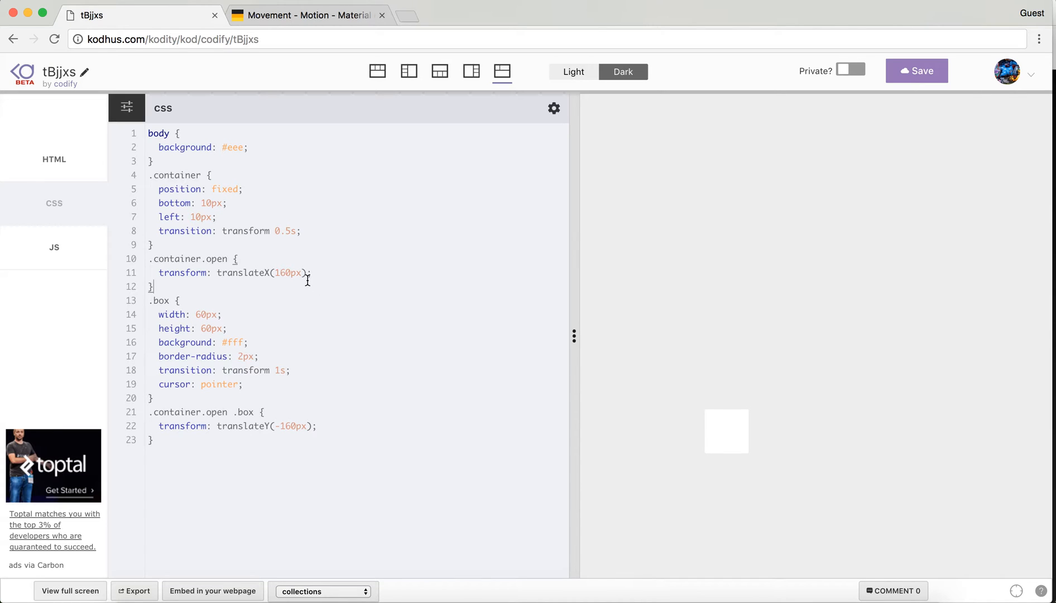
mouse_move(249, 272)
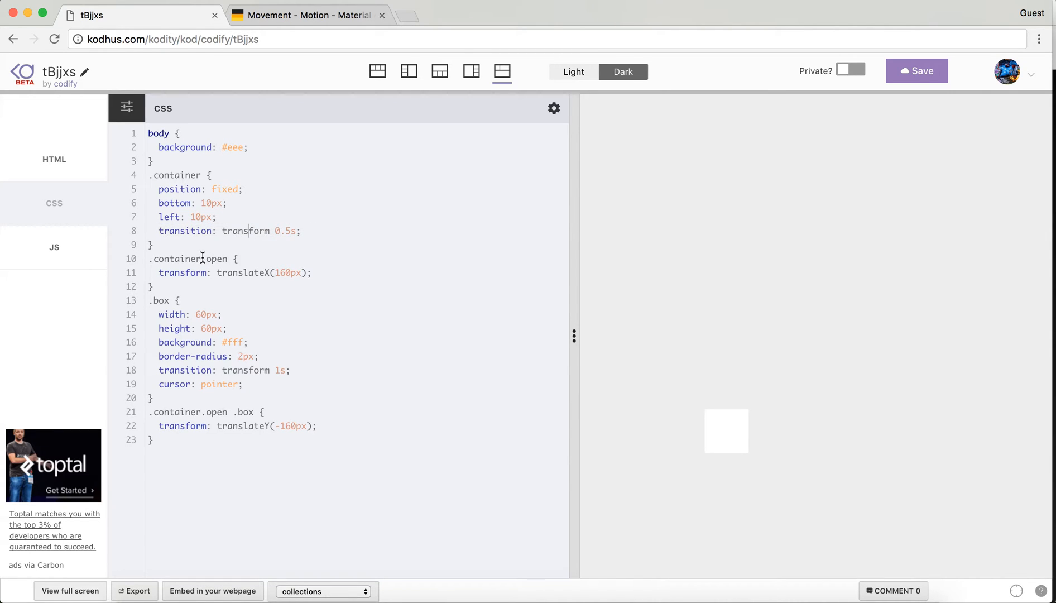
double_click(215, 258)
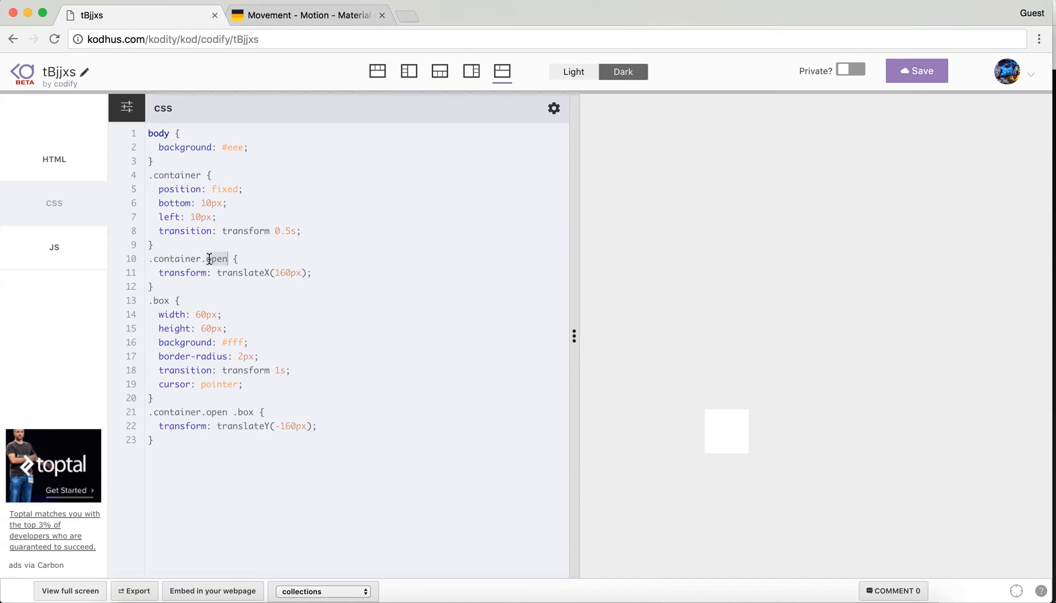
click(54, 246)
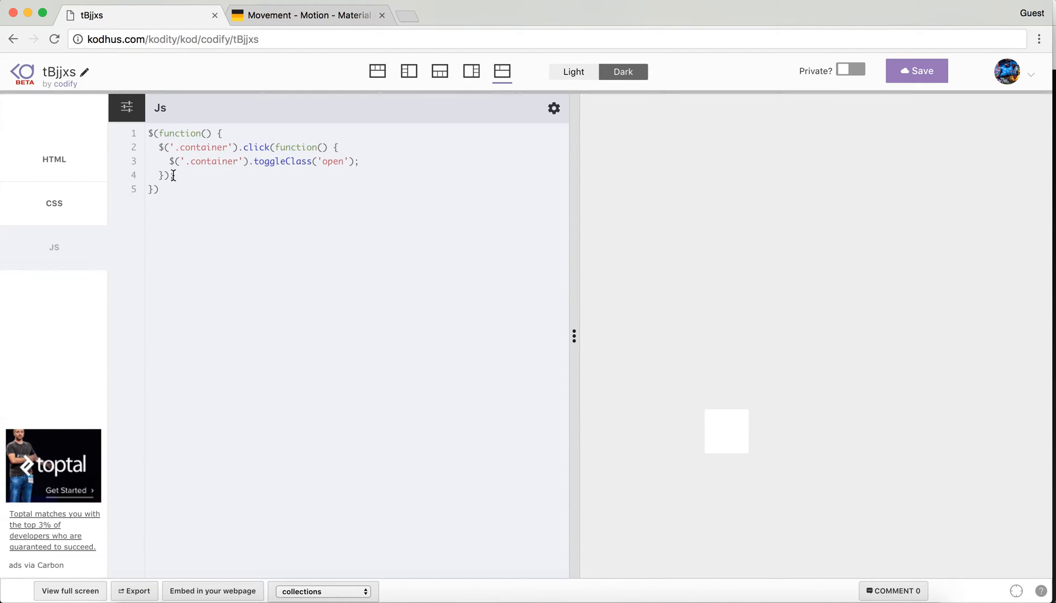
click(54, 203)
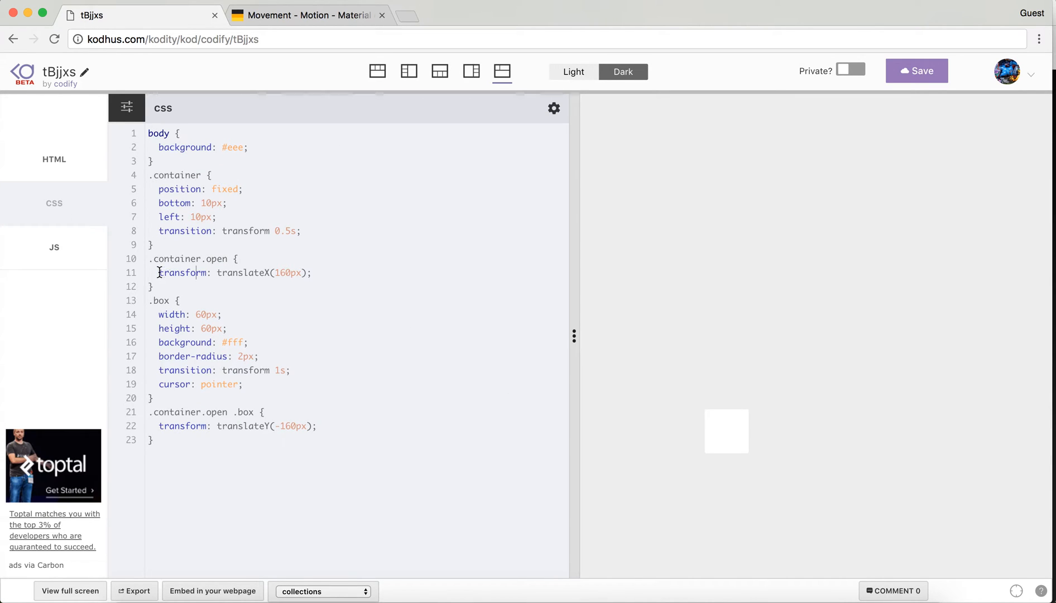
triple_click(234, 272)
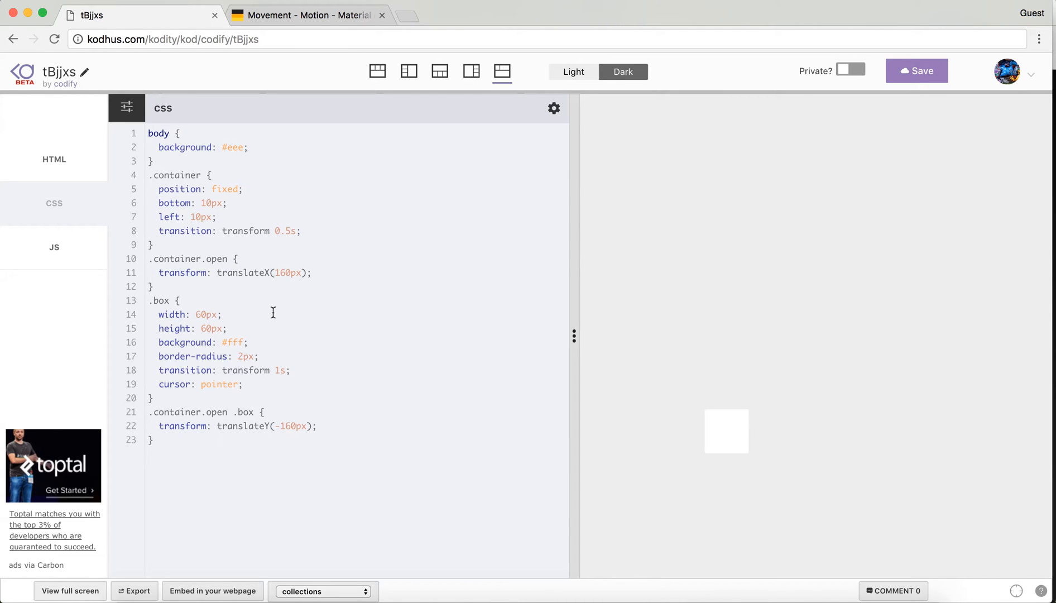
mouse_move(212, 243)
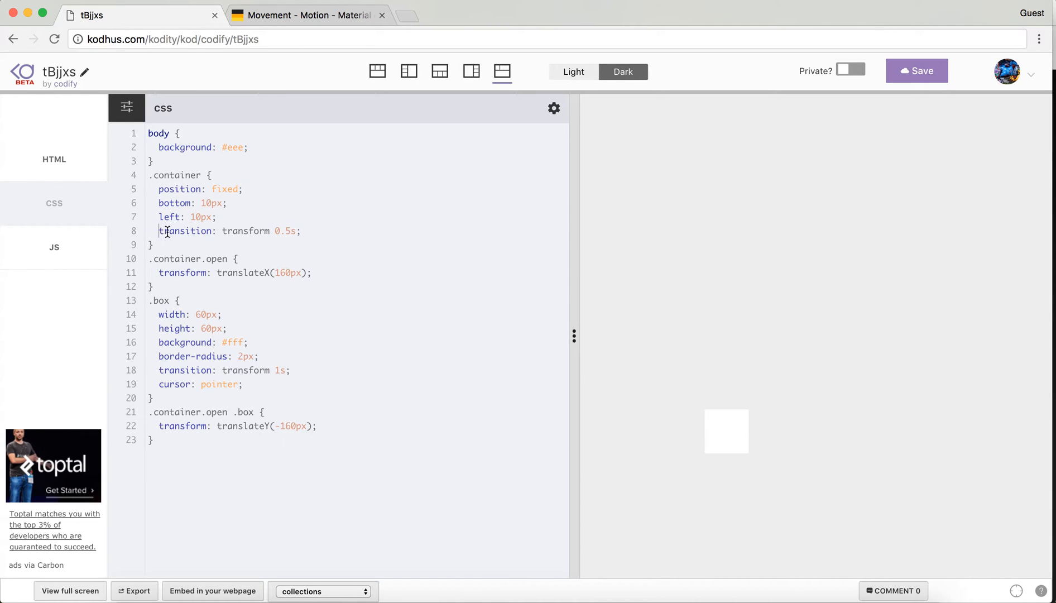
triple_click(229, 230)
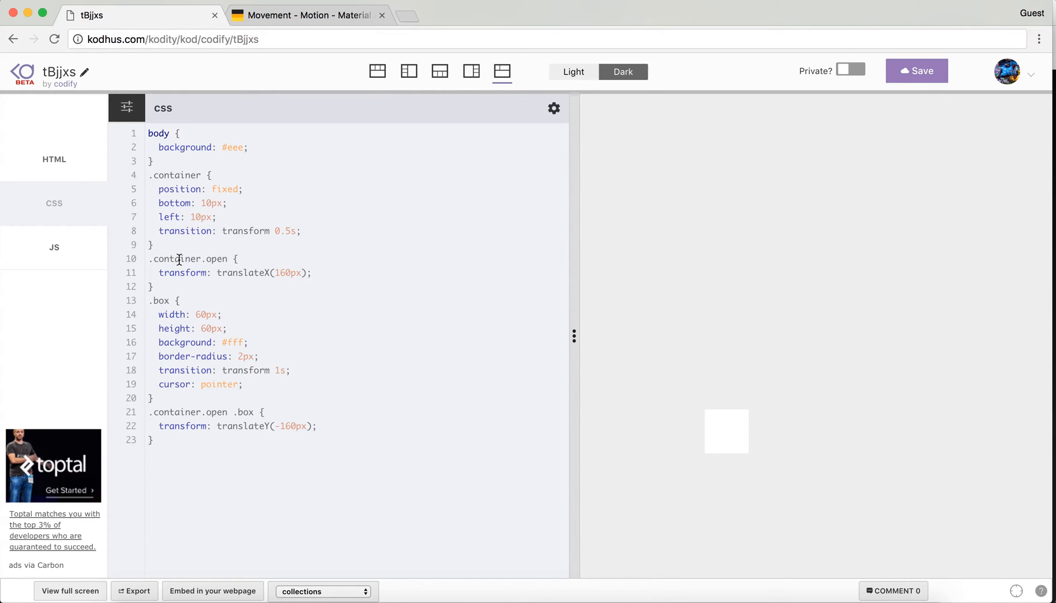
double_click(187, 230)
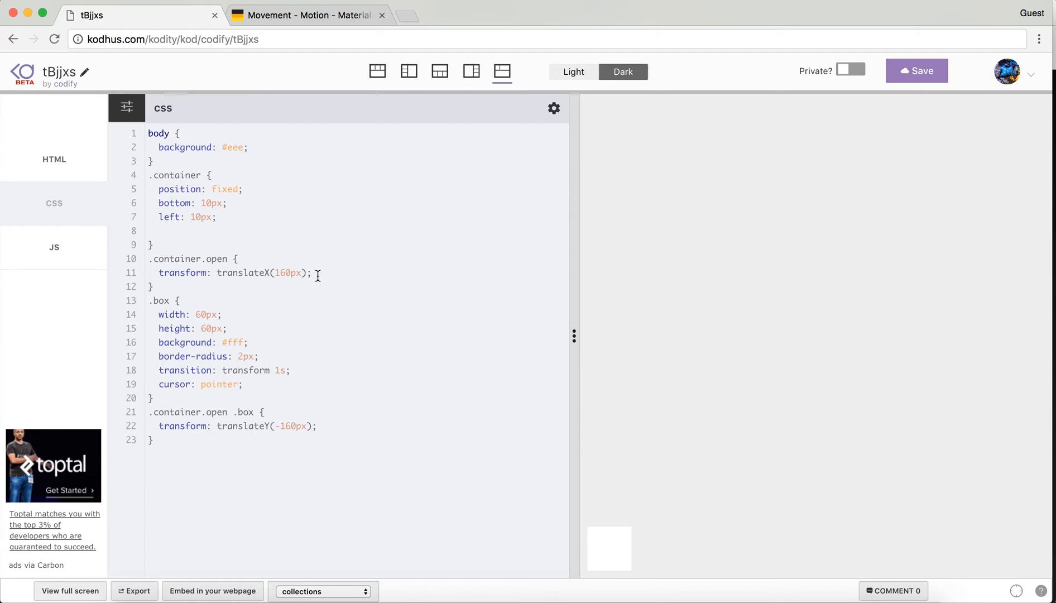
Step: Place 'transition: transform 0.5s;' in .container.open and 'transition: transform 1s;' in .container.open .box
text(transition: transform 0.5s;)
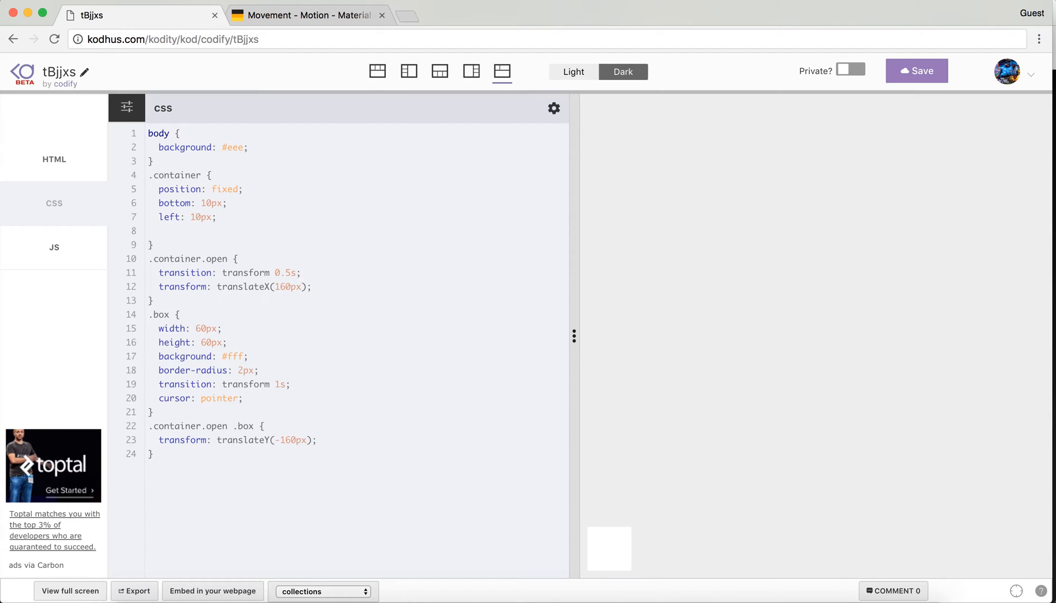
triple_click(222, 384)
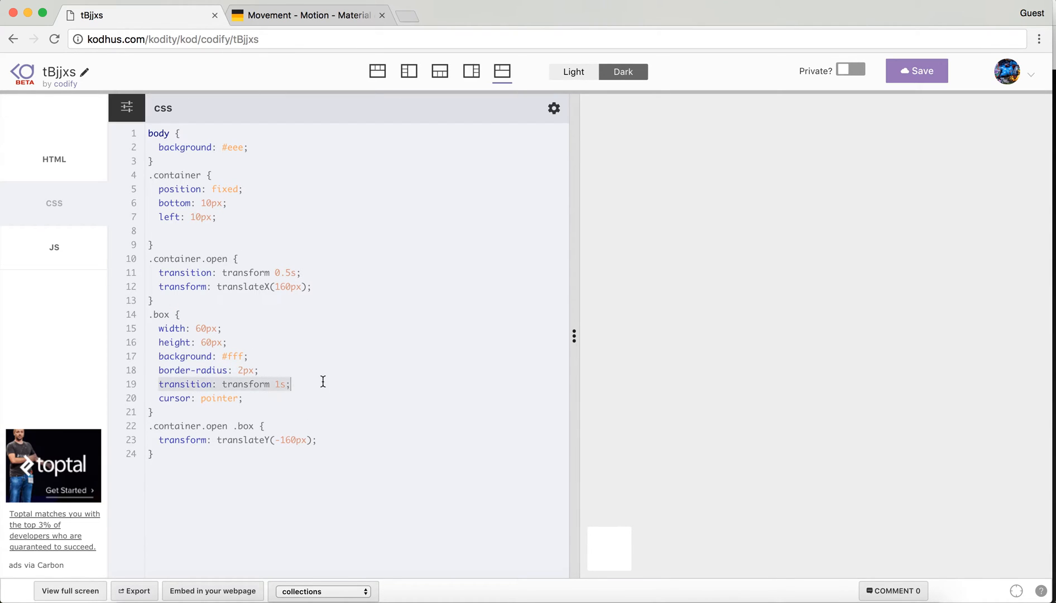
key(Backspace)
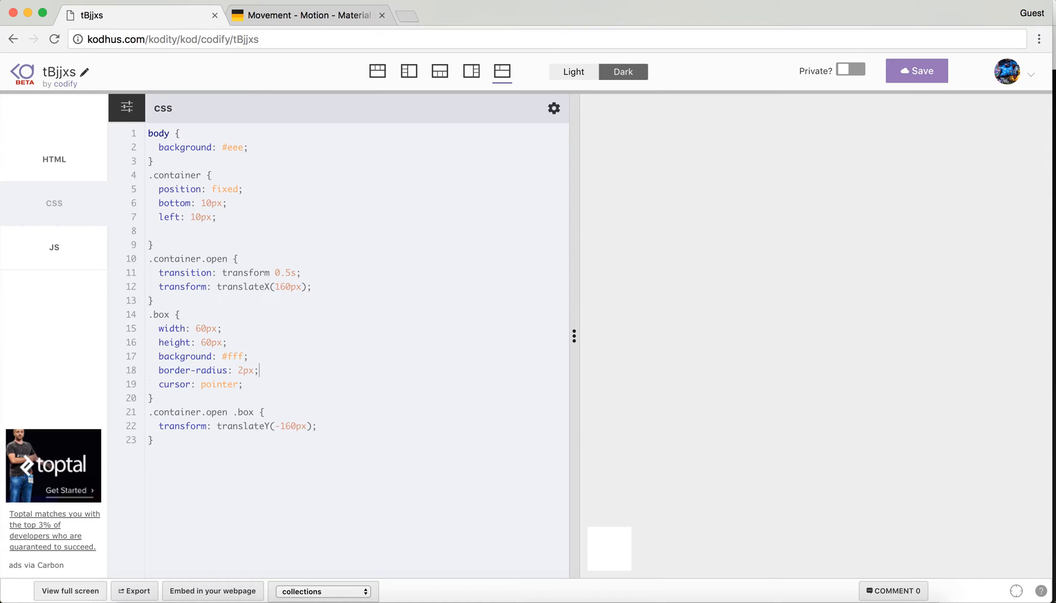
text(transition: transform 1s;)
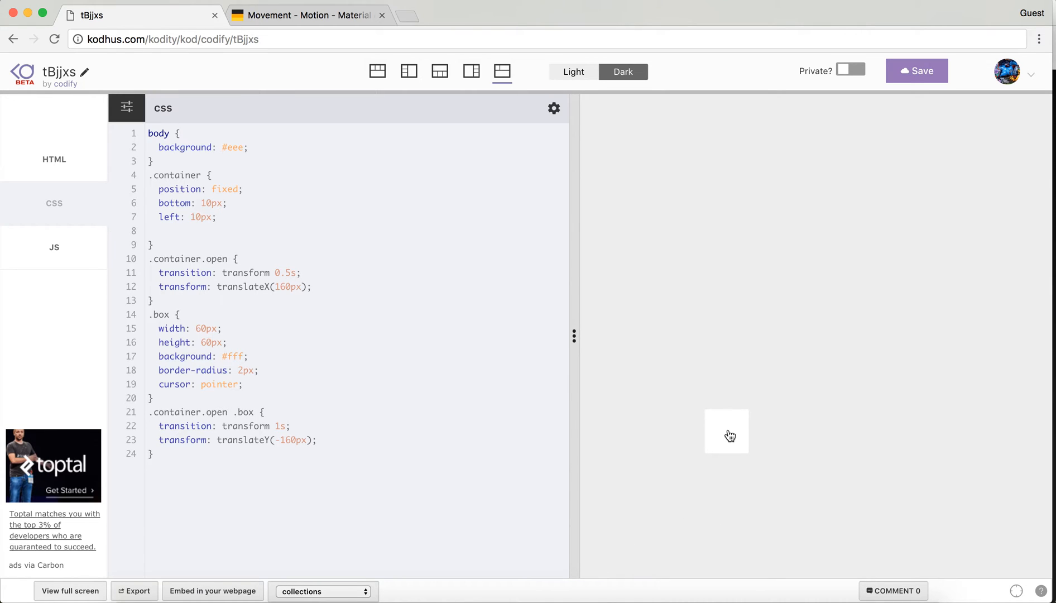
click(53, 247)
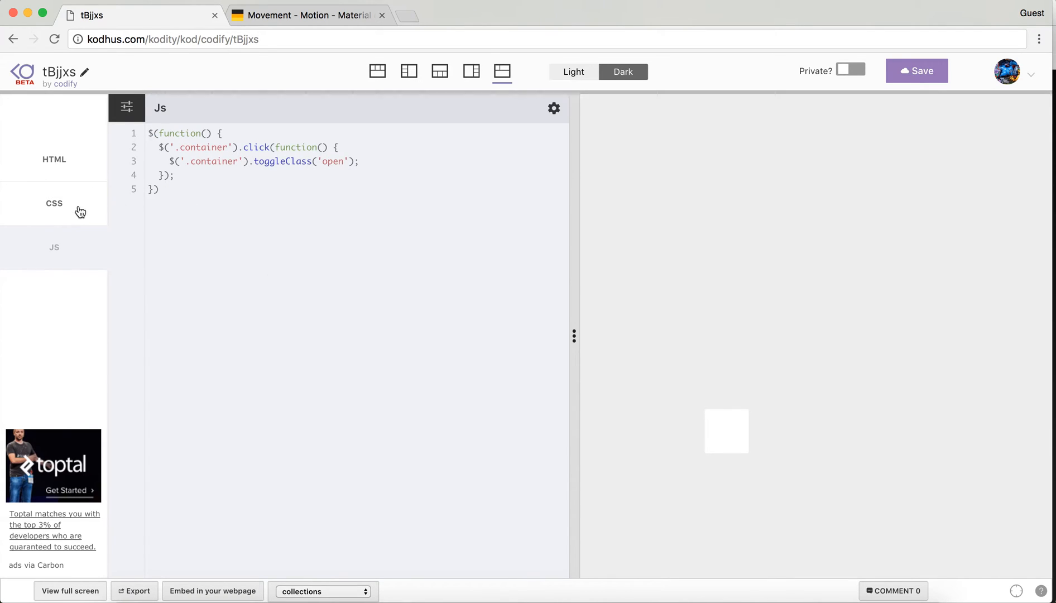
Step: Show the stylesheet in the editor instead of the JavaScript
click(54, 203)
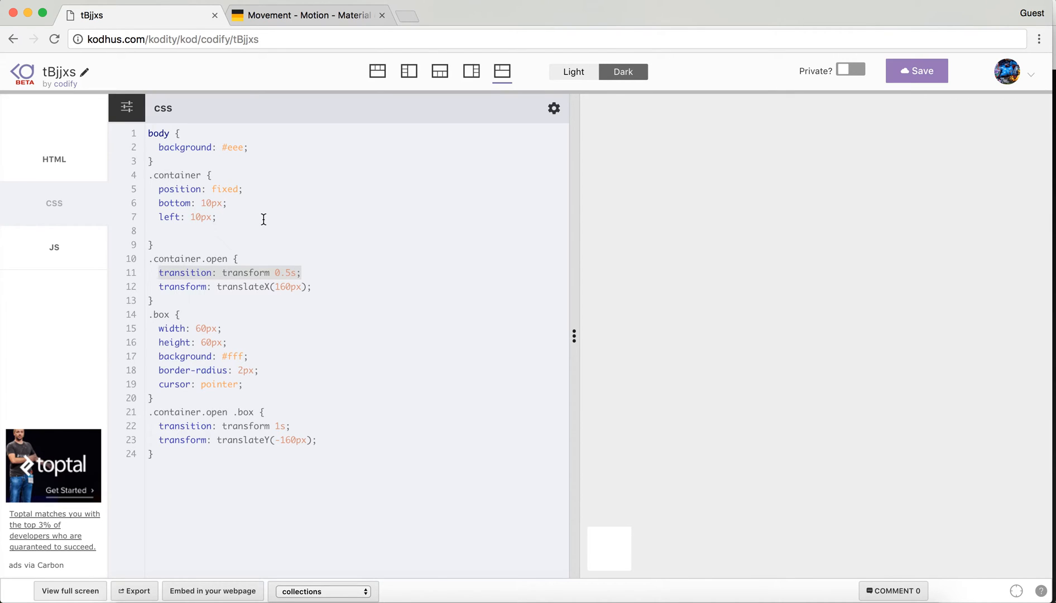
Step: Add 'transition: transform 0.5s;' to .container and select it for reuse in .box
text(transition: transform 0.5s;)
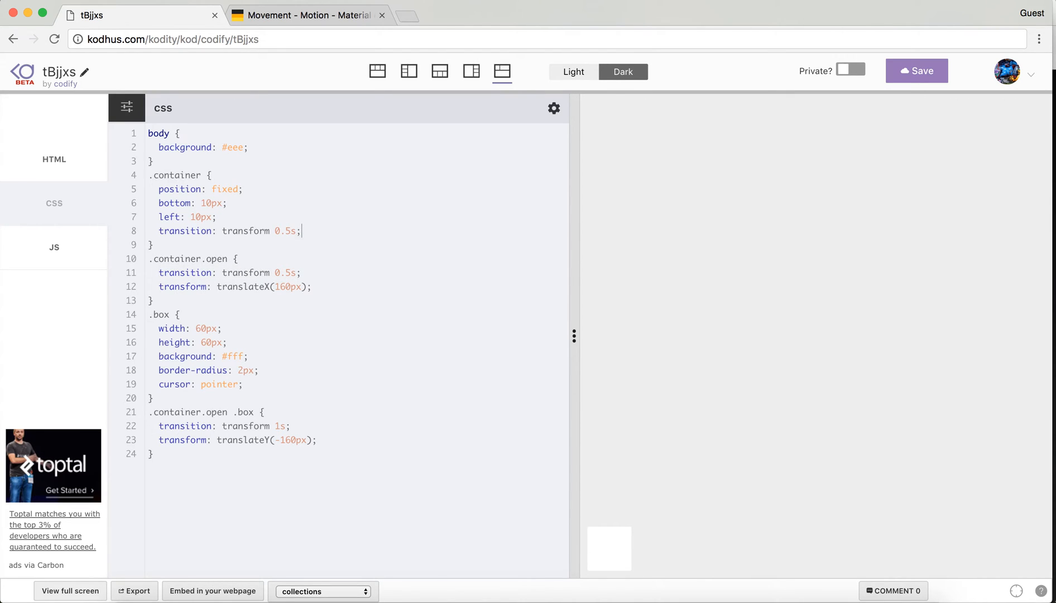
double_click(276, 425)
text(transition: transform 1s;)
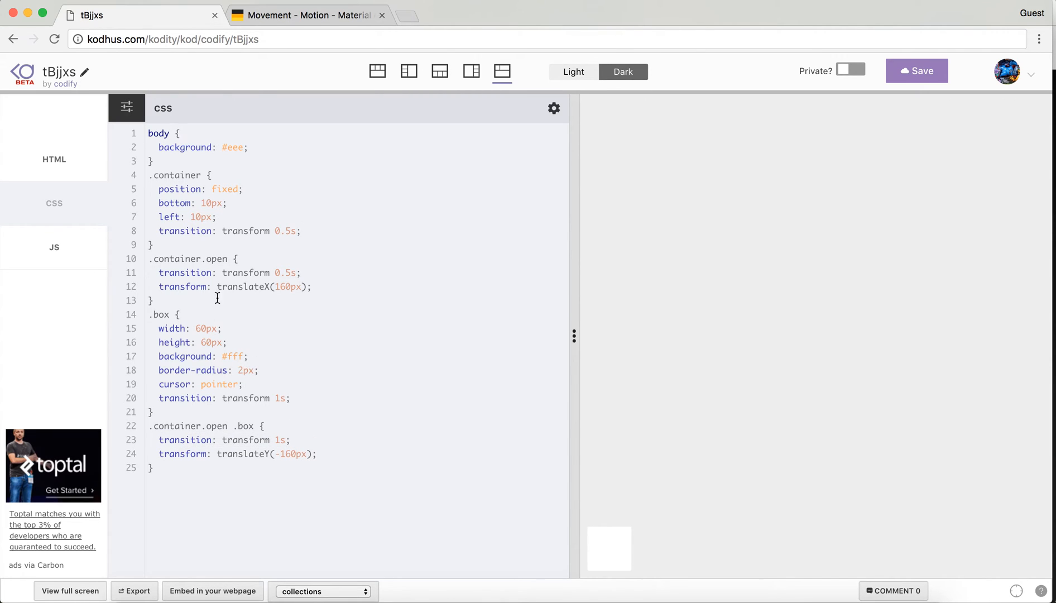
mouse_move(208, 272)
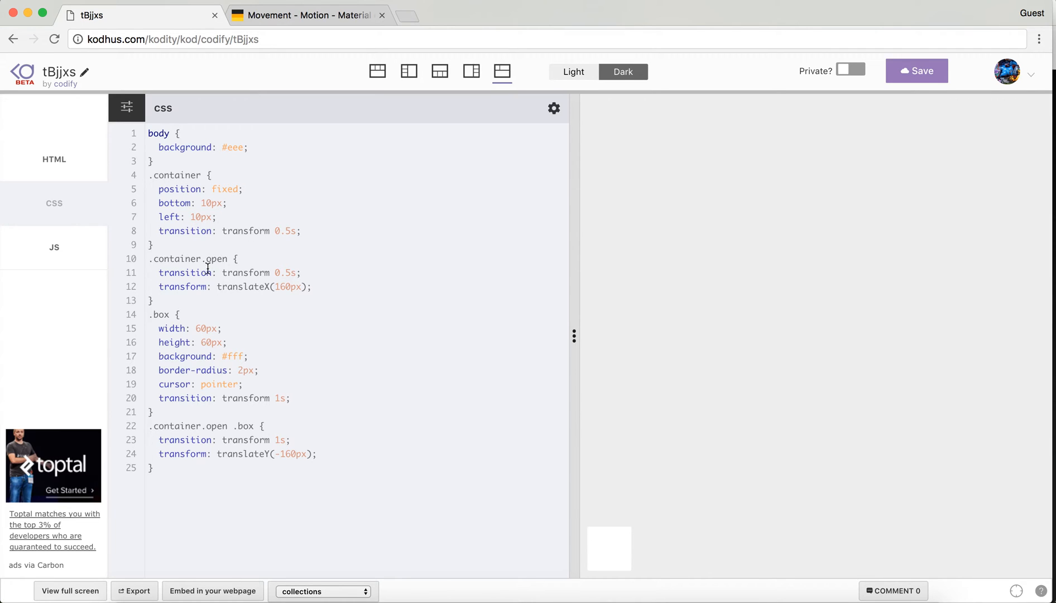
mouse_move(246, 221)
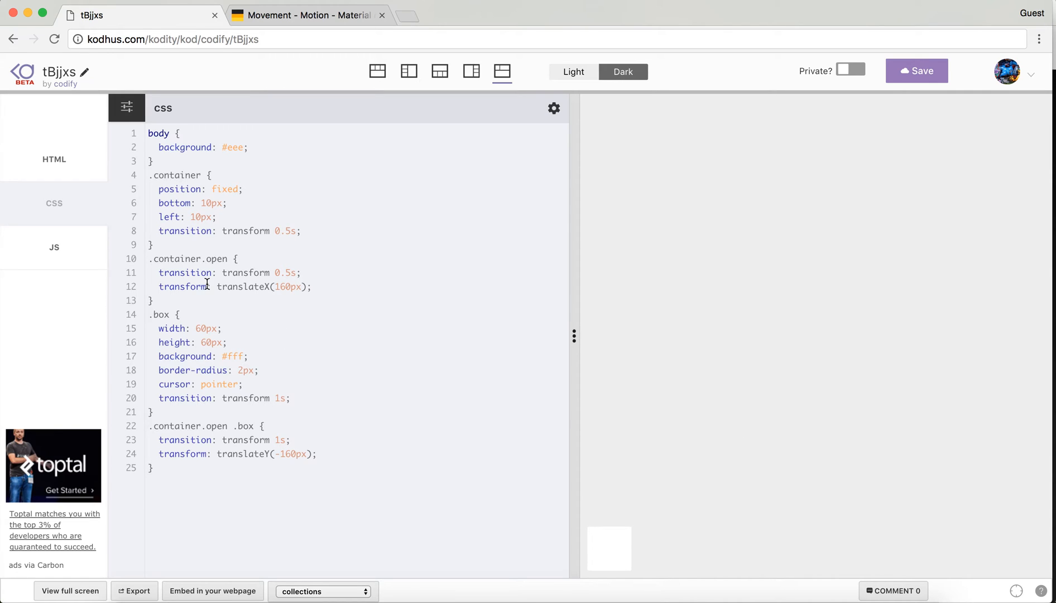
mouse_move(156, 230)
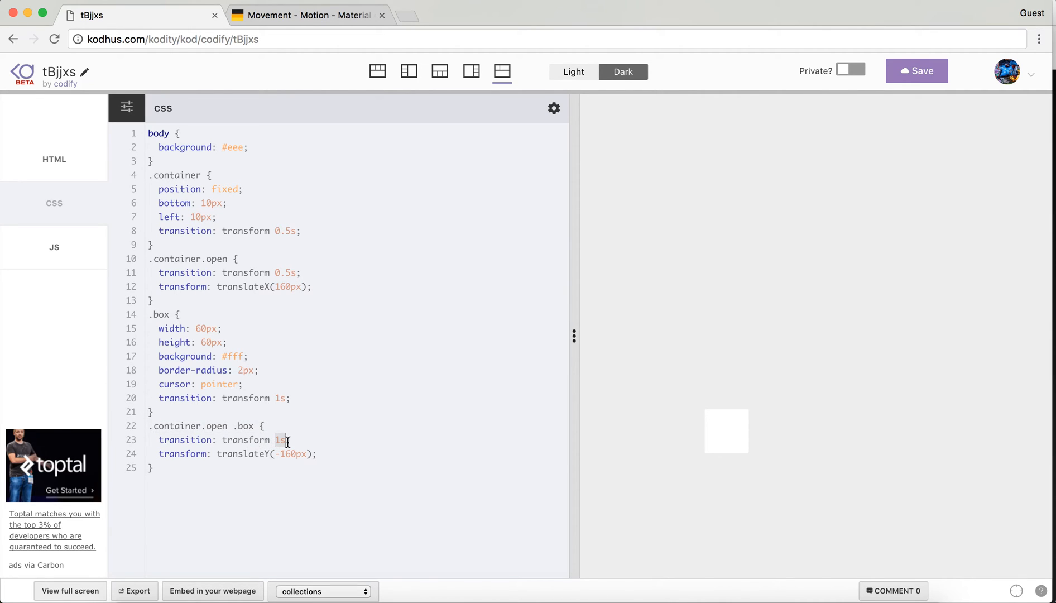
mouse_move(274, 231)
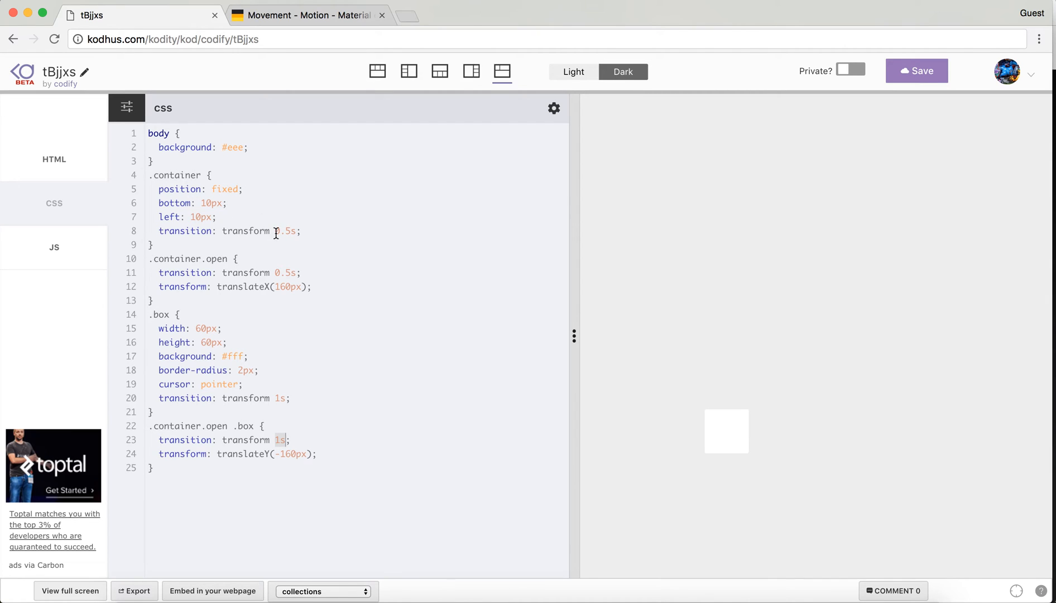
Step: Change the base .container duration to 1s and the base .box duration to 0.5
double_click(284, 230)
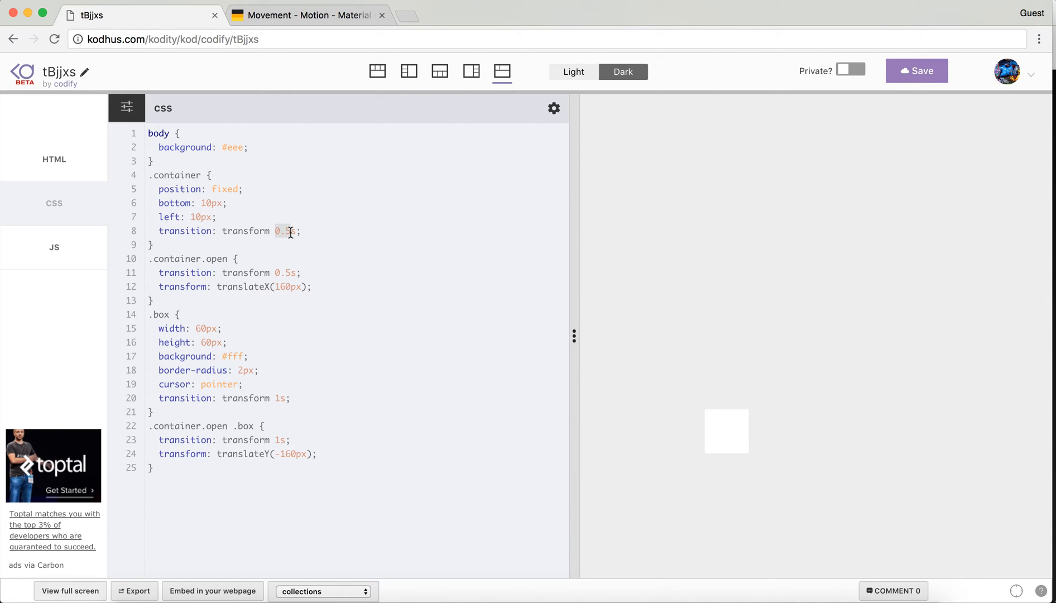
text(1s)
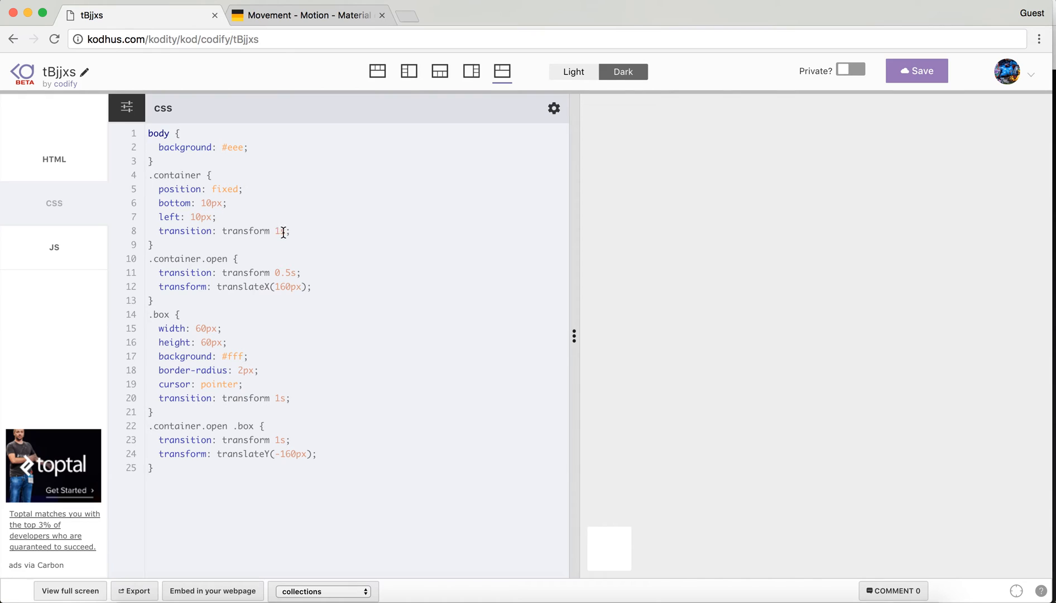
mouse_move(172, 330)
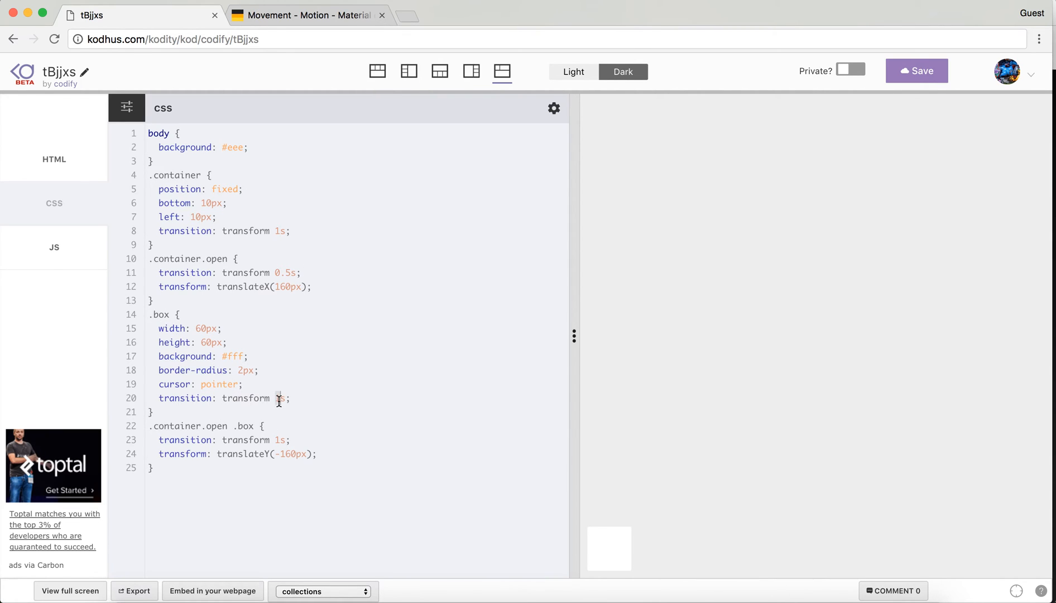
text(0.5)
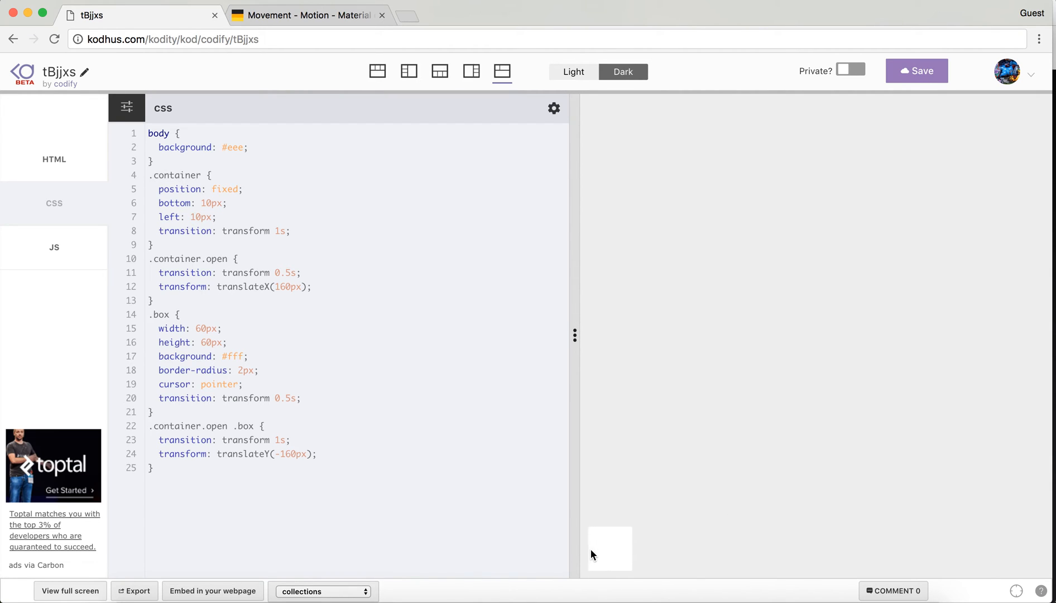
mouse_move(523, 483)
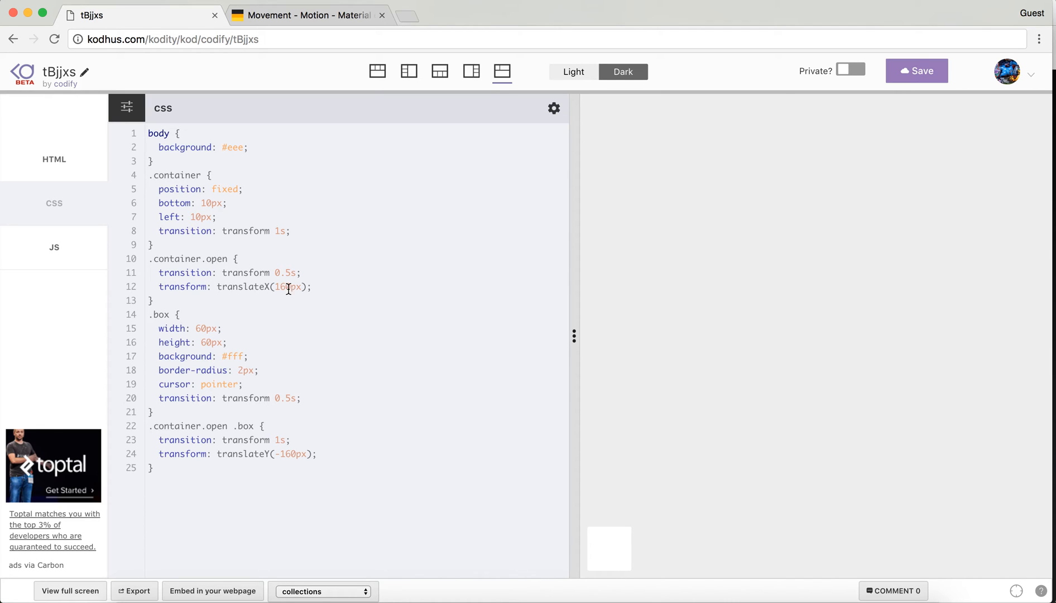
mouse_move(461, 368)
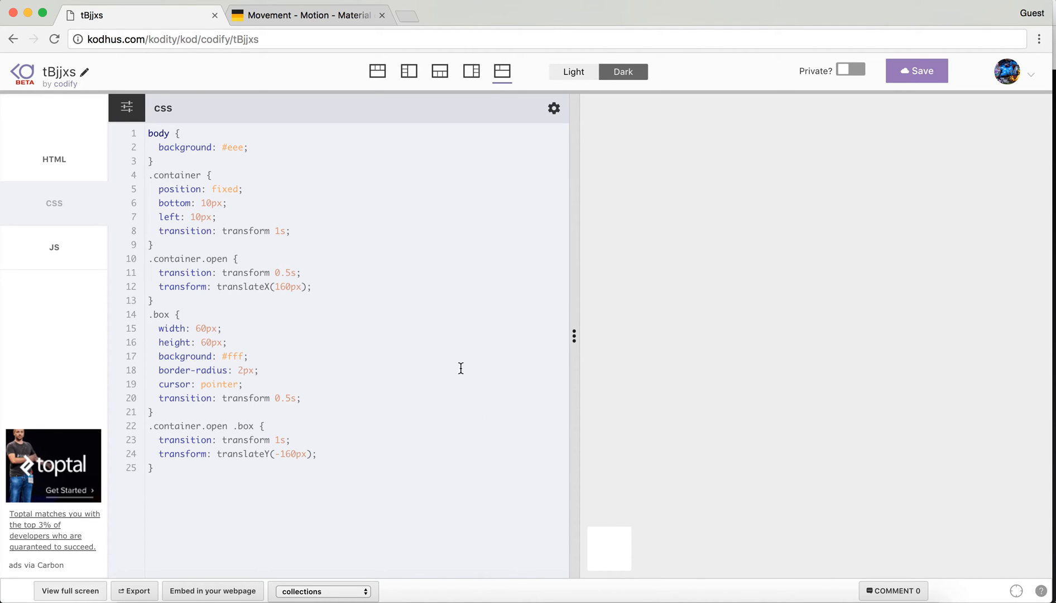
double_click(285, 272)
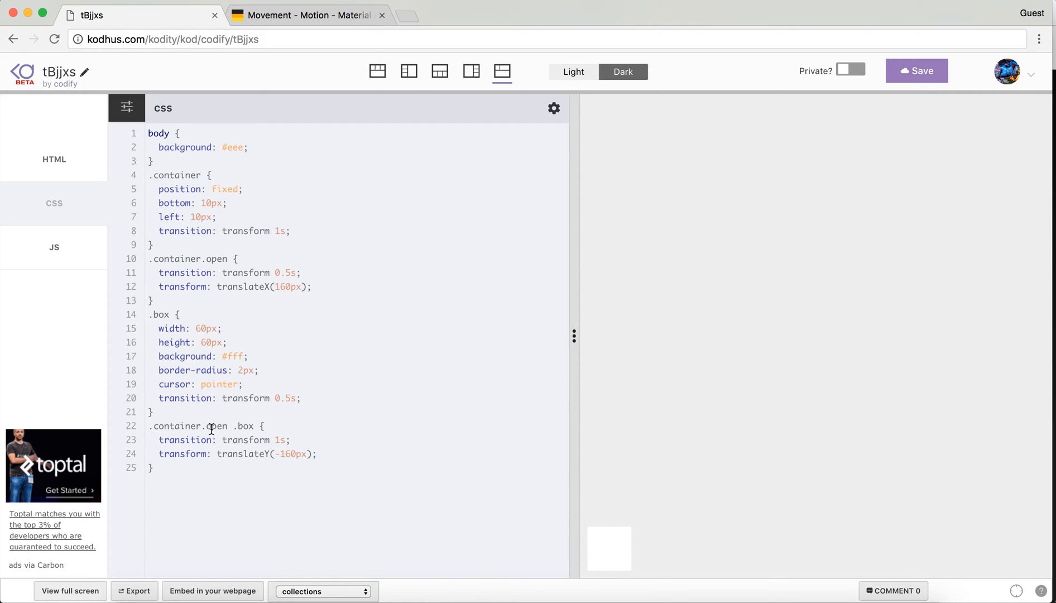
double_click(215, 426)
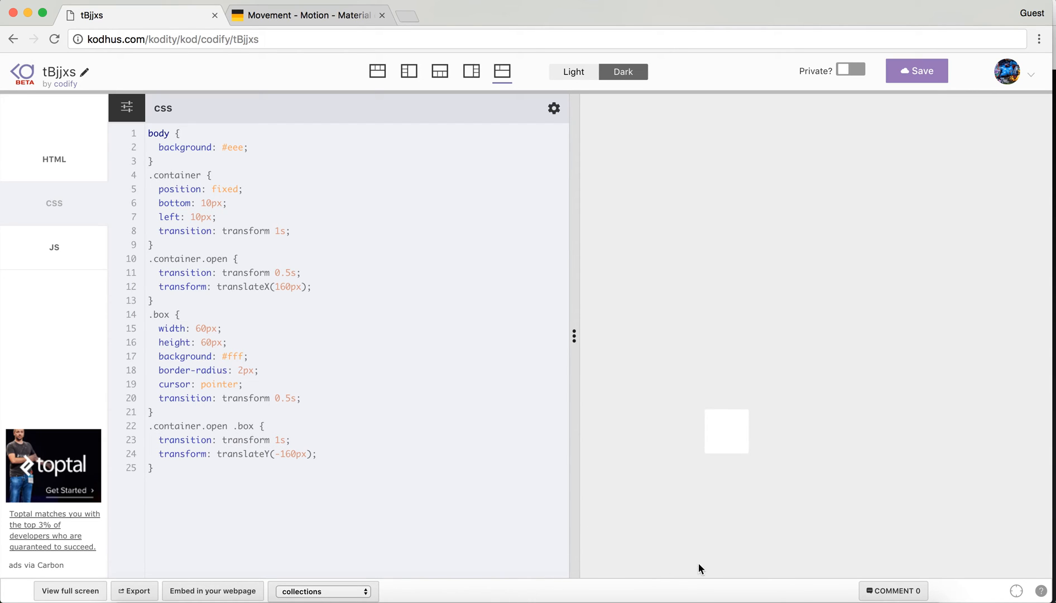
mouse_move(731, 439)
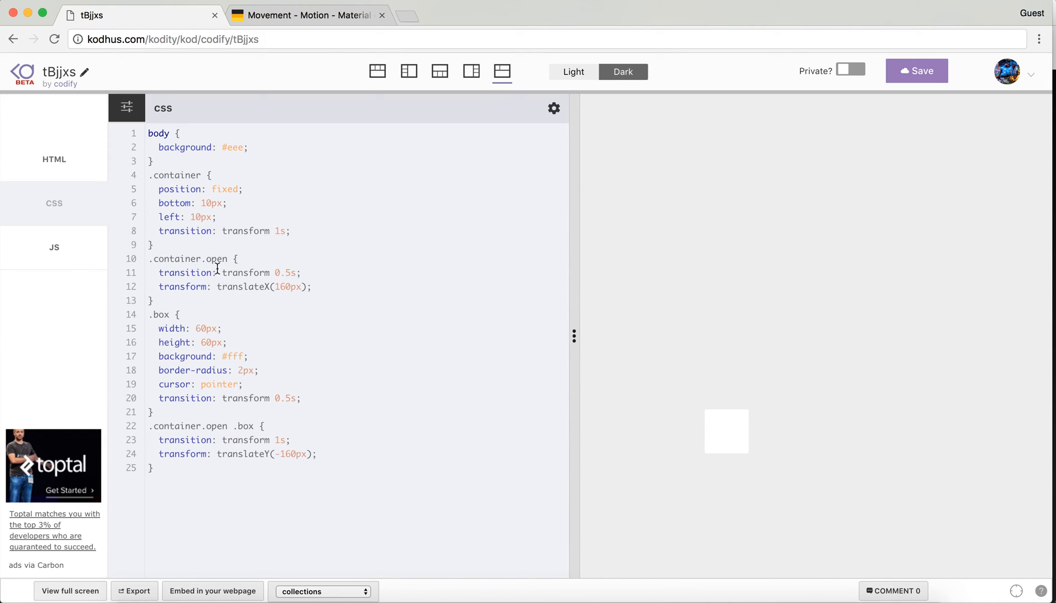
mouse_move(159, 231)
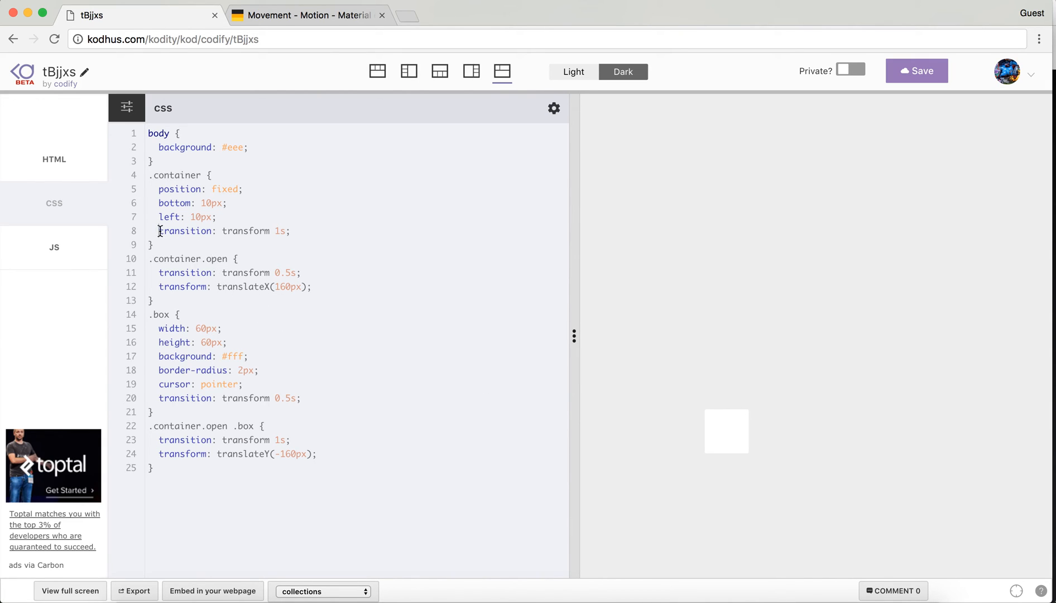
drag(157, 231, 292, 230)
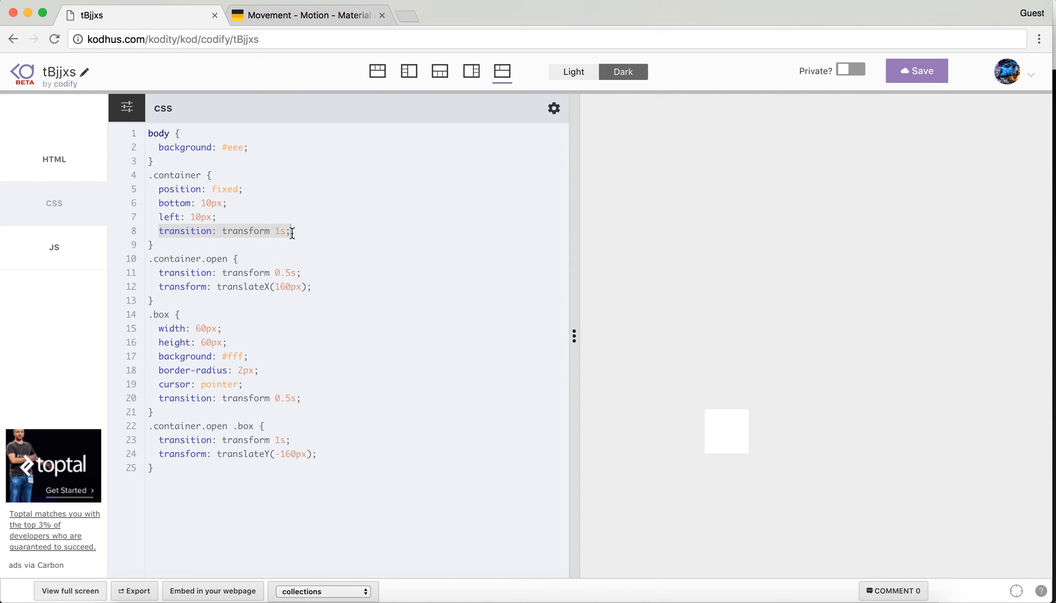
mouse_move(329, 251)
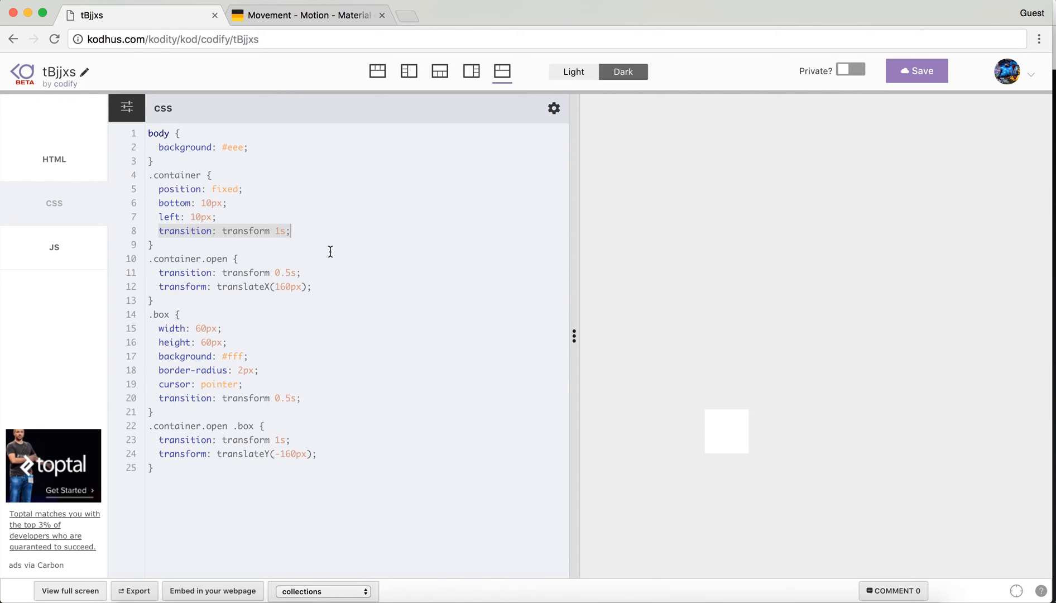
click(279, 231)
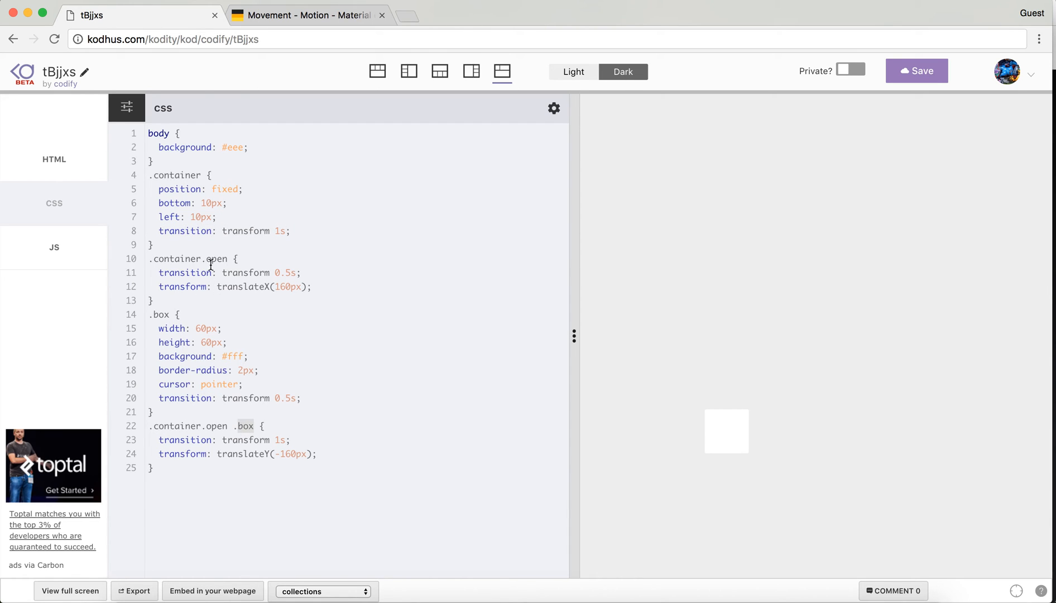
mouse_move(249, 434)
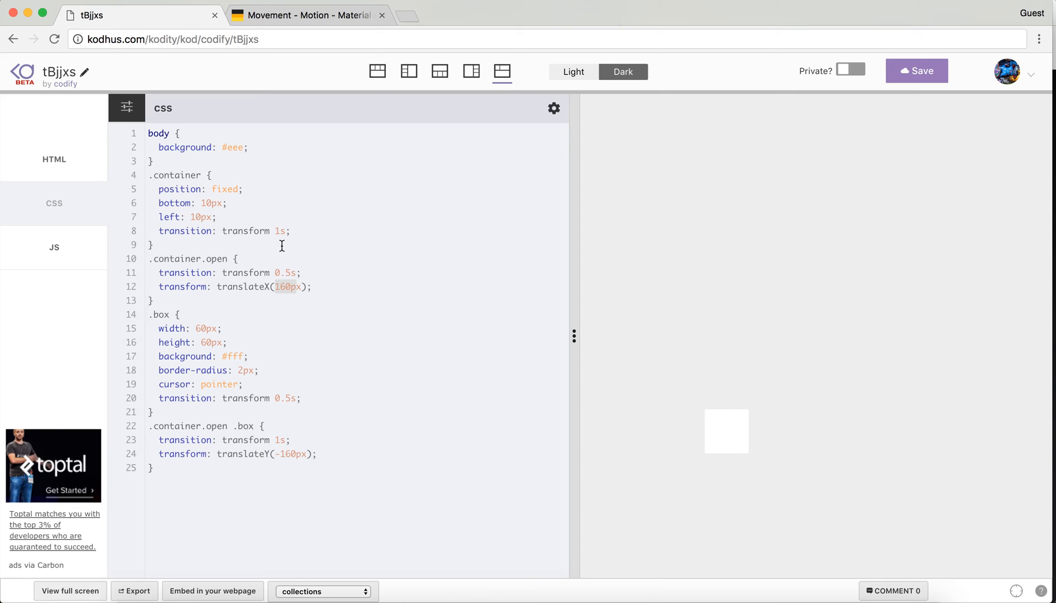
mouse_move(262, 440)
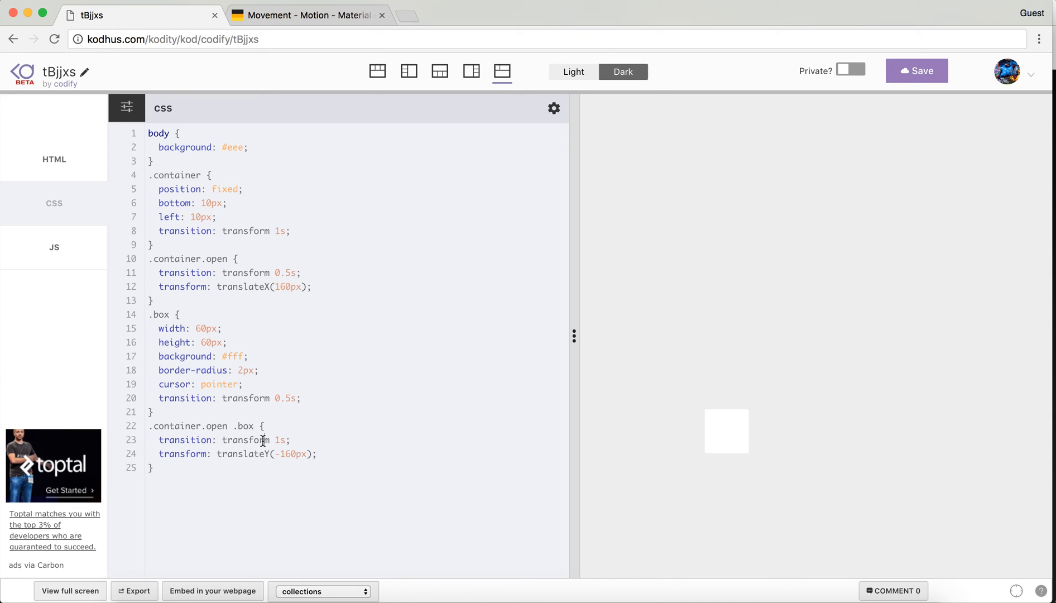
double_click(245, 439)
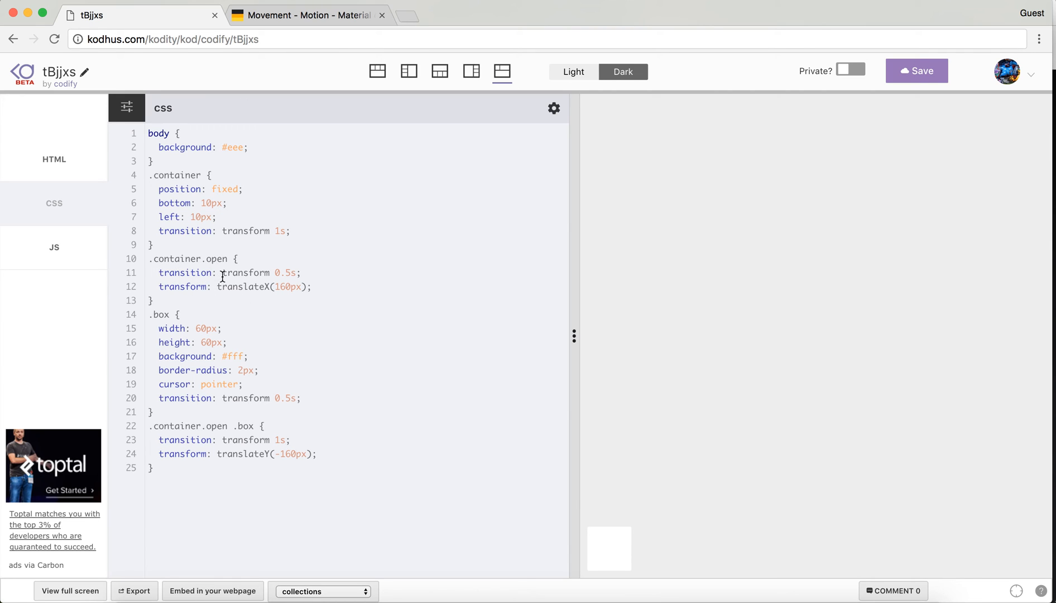
mouse_move(252, 267)
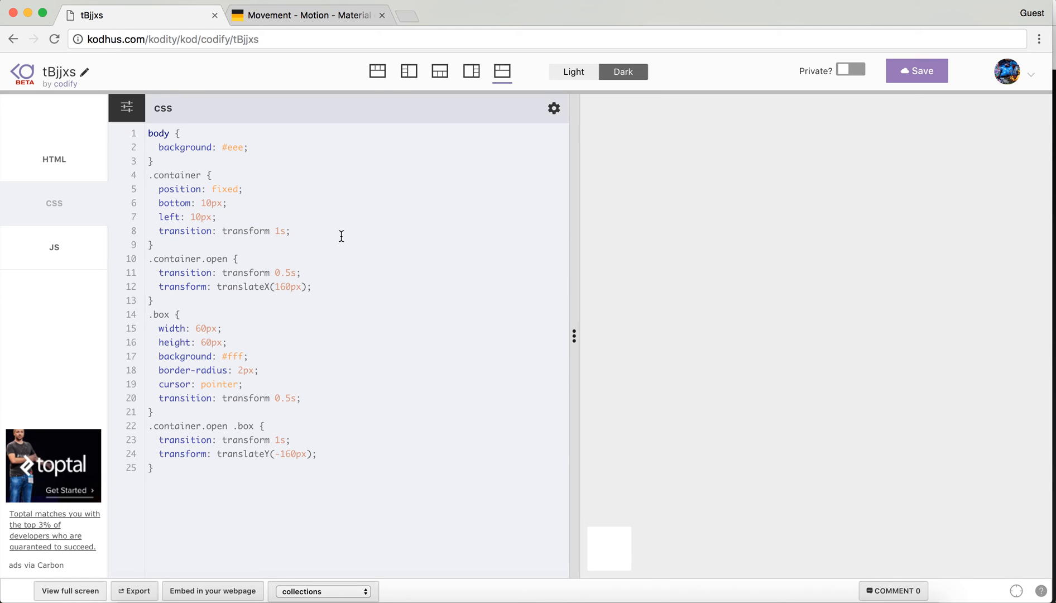
Step: Save the kod and navigate to Your Profile from the avatar menu
click(292, 231)
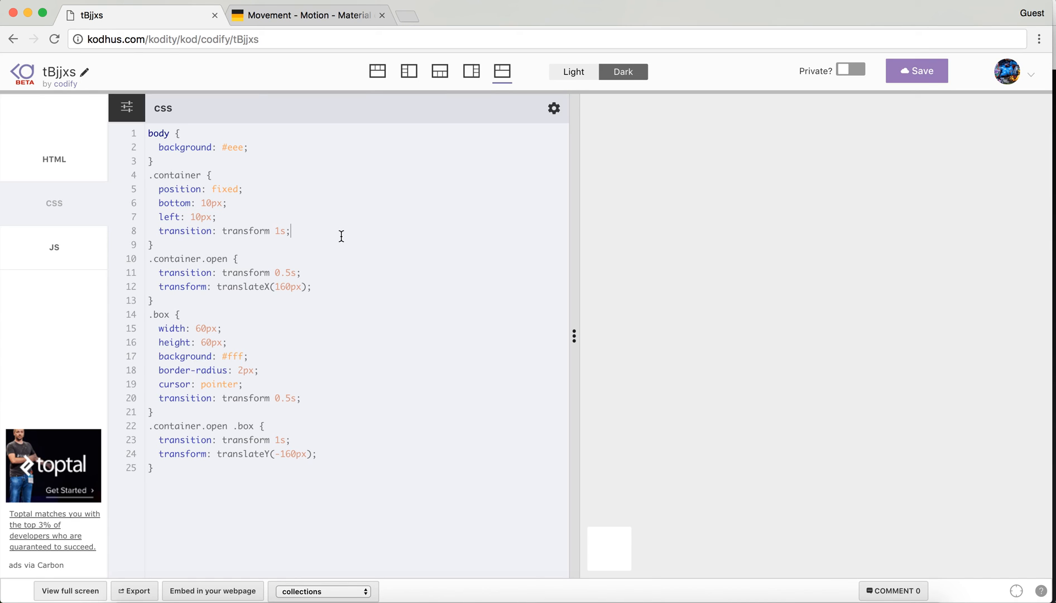
click(1008, 73)
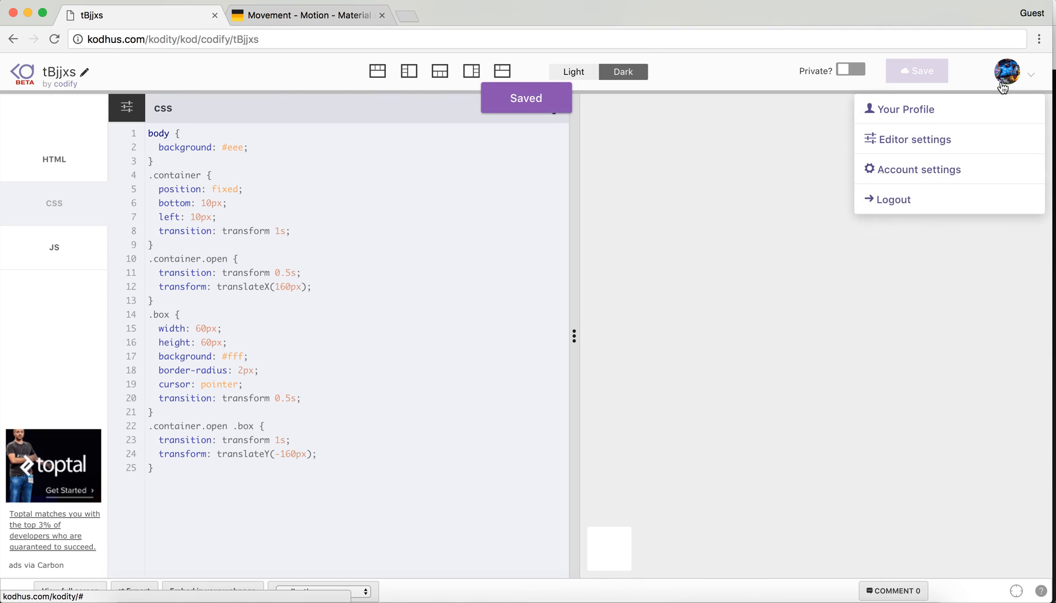
mouse_move(926, 115)
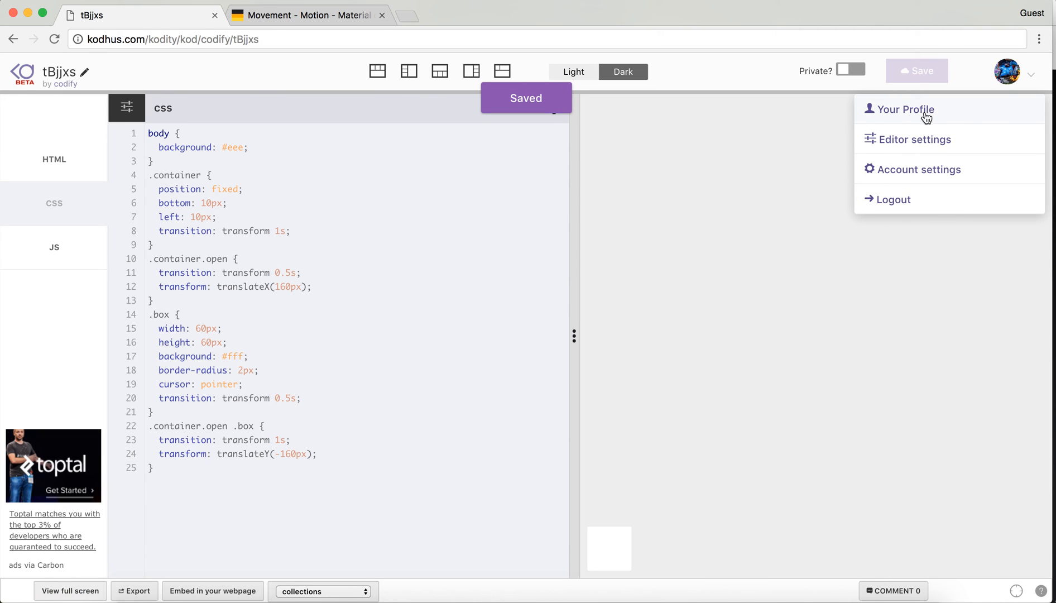
click(904, 109)
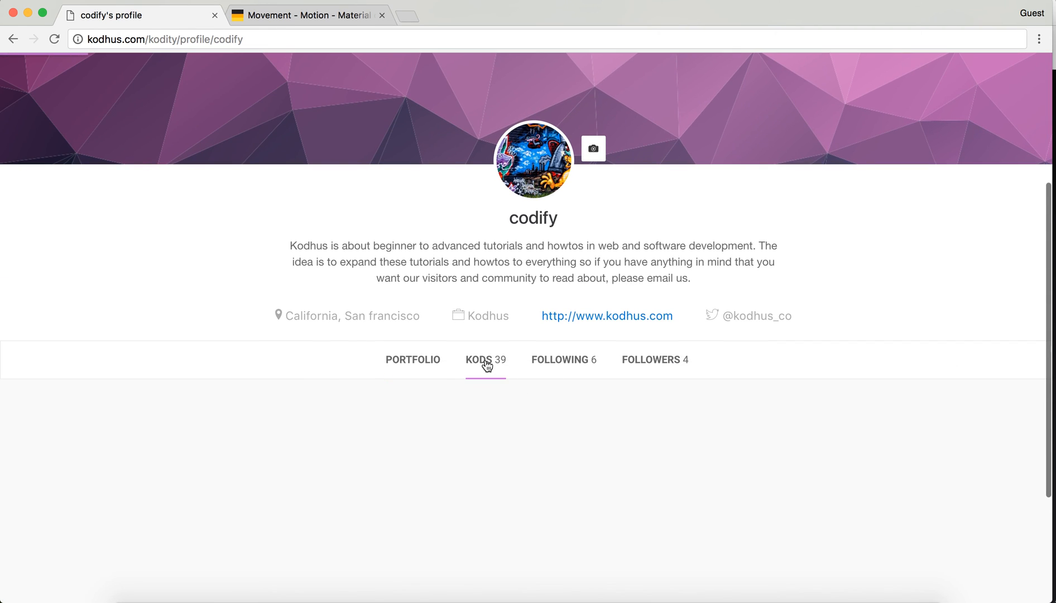
mouse_move(463, 399)
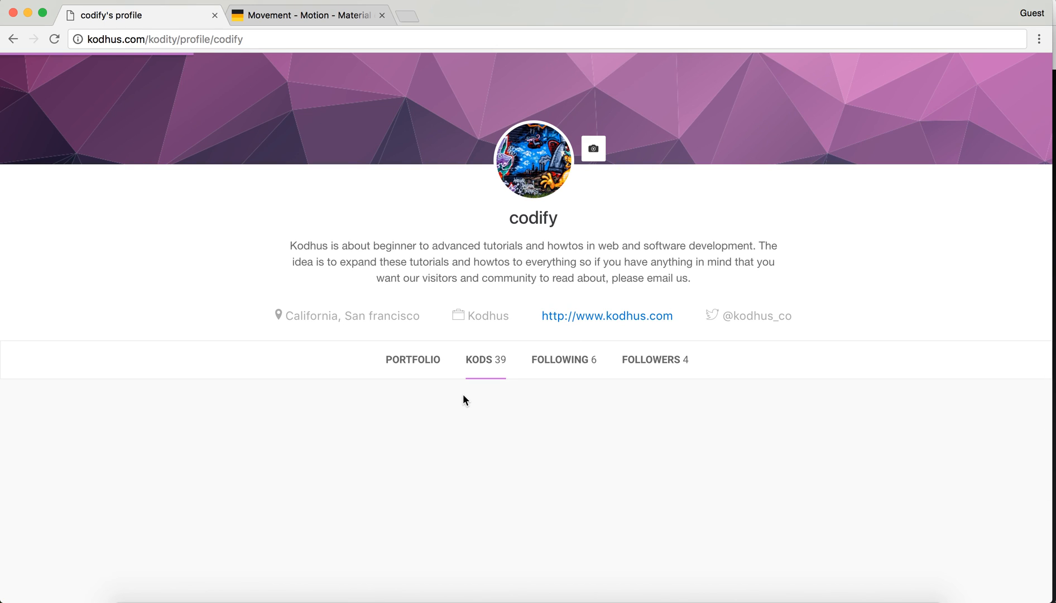
mouse_move(243, 57)
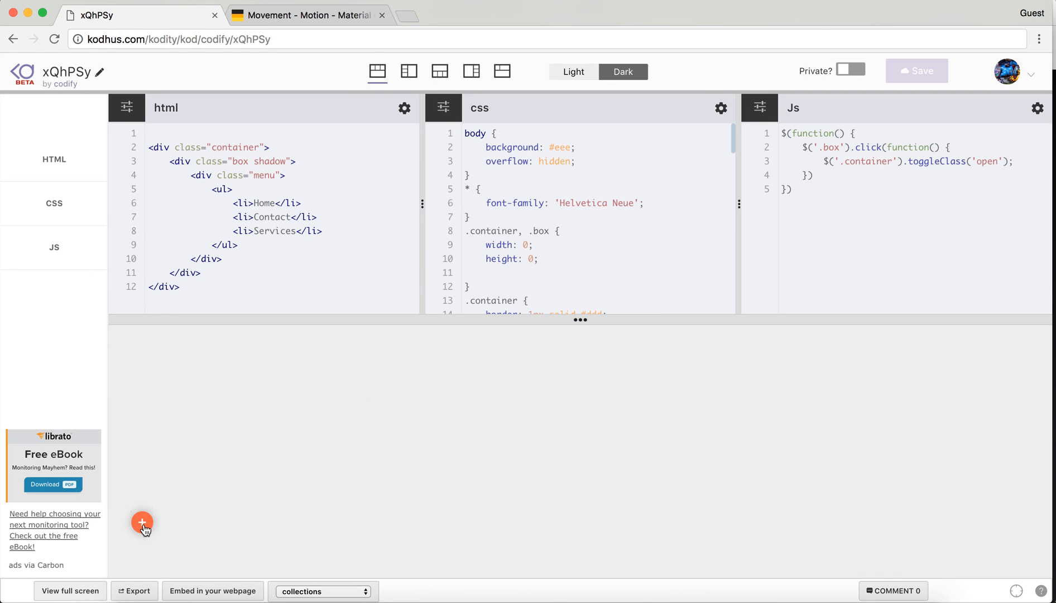
mouse_move(186, 523)
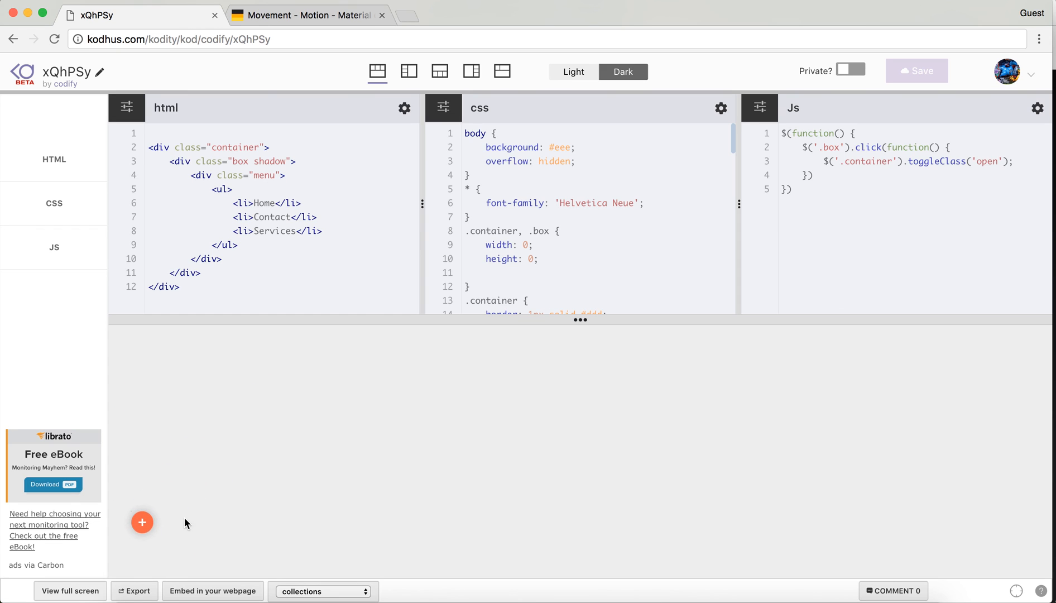